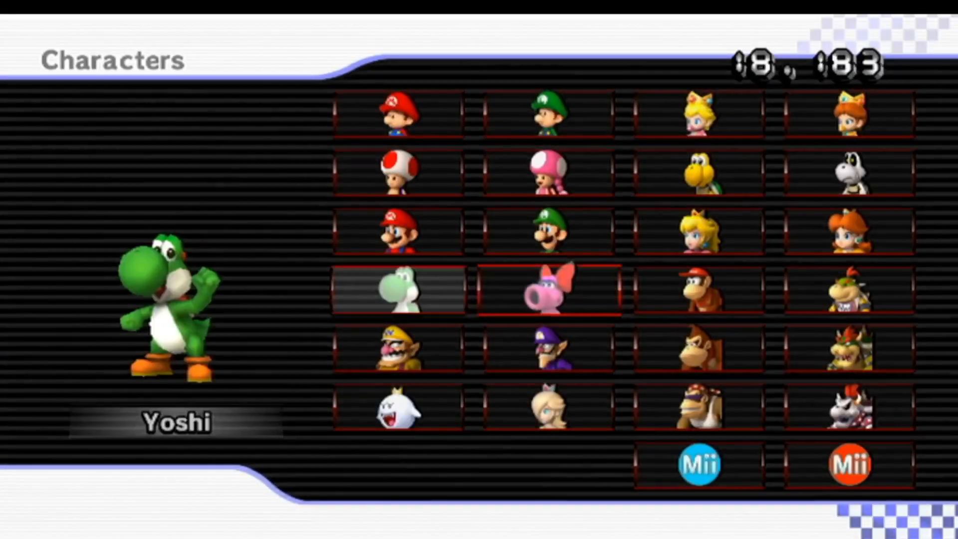
# Pick a racer on the Characters screen and drive the custom cave track
pyautogui.click(396, 289)
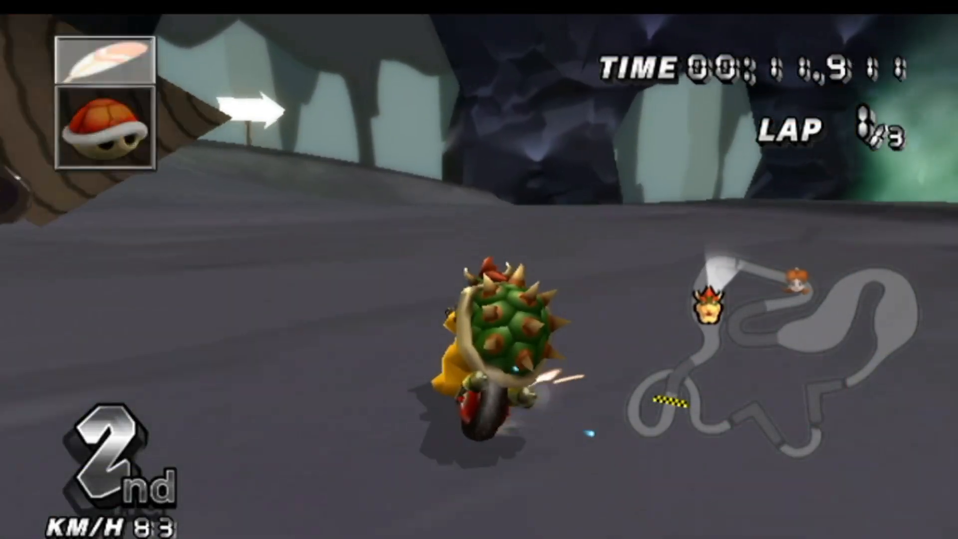
pyautogui.press('shift')
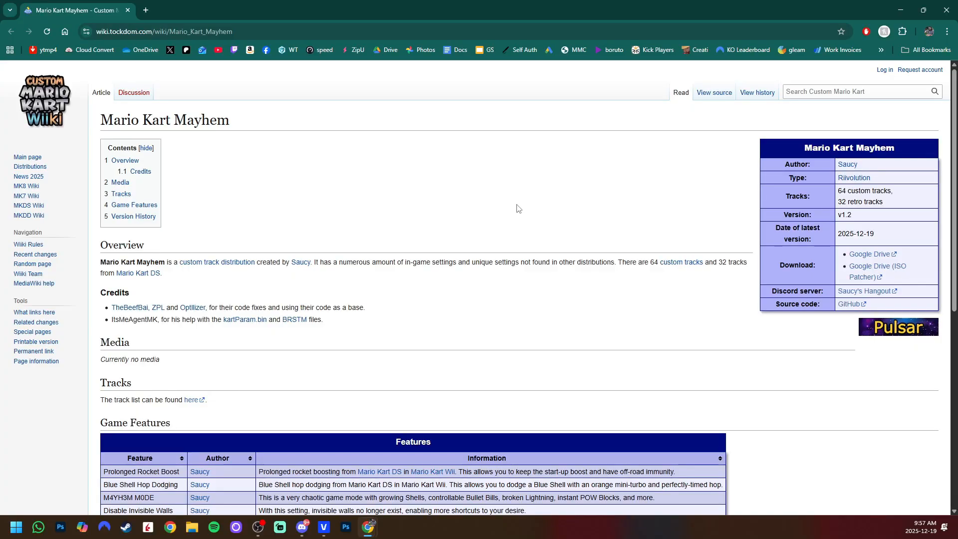
pyautogui.scroll(-3)
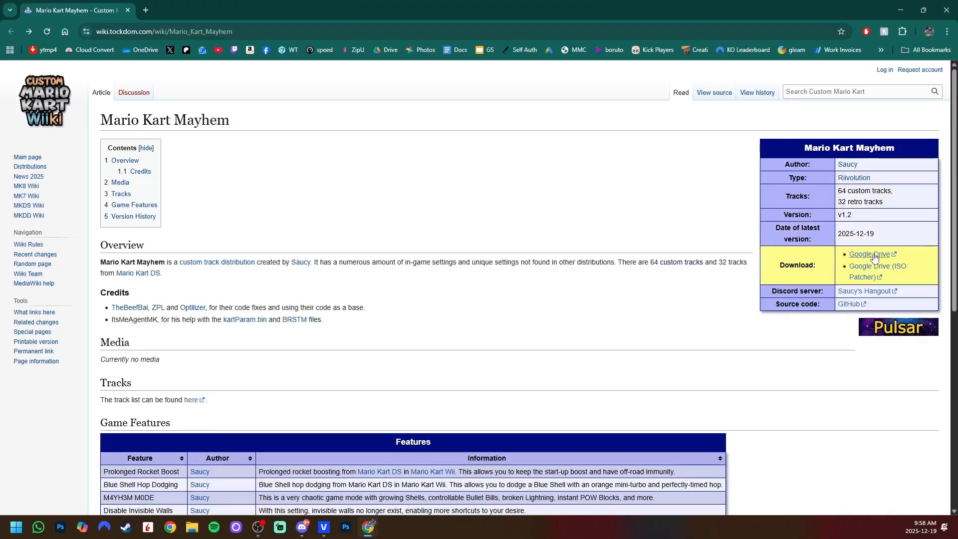
# Download MKM 1.2.zip (550 MB) from Google Drive, confirming the unscanned-file warning
pyautogui.click(869, 253)
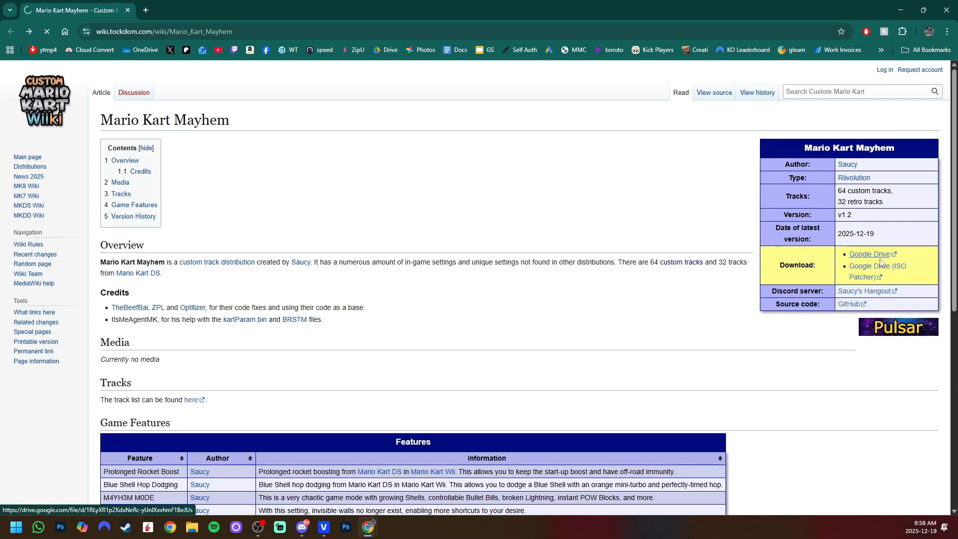
pyautogui.click(868, 255)
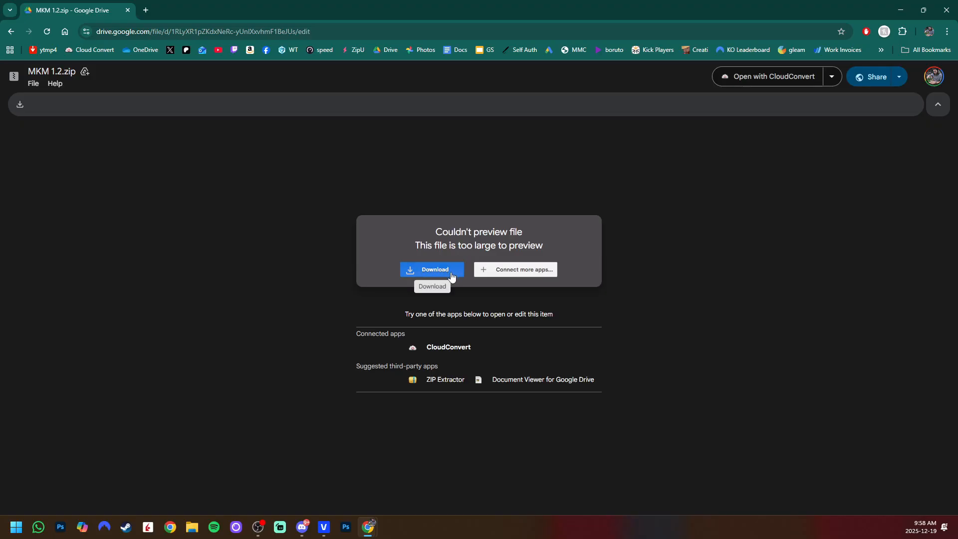
pyautogui.click(432, 269)
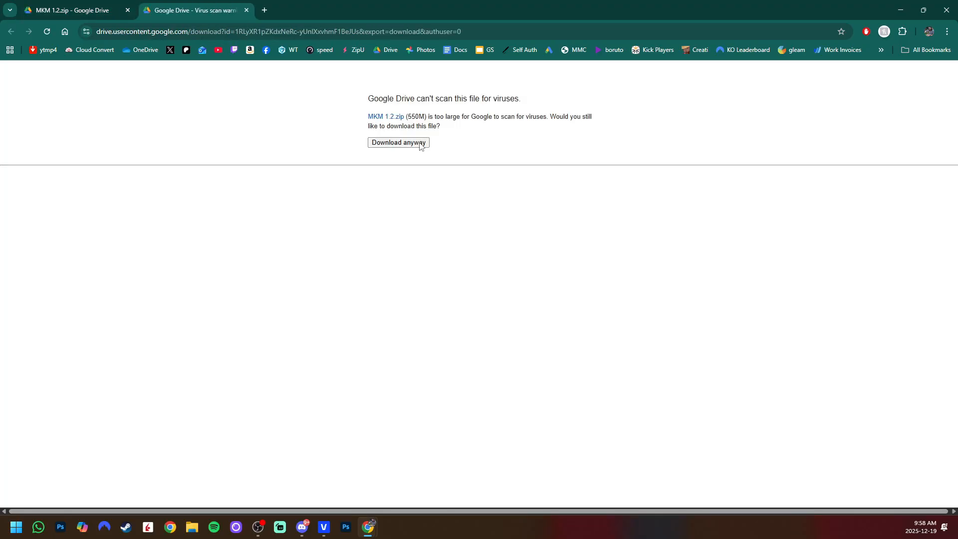
pyautogui.click(246, 10)
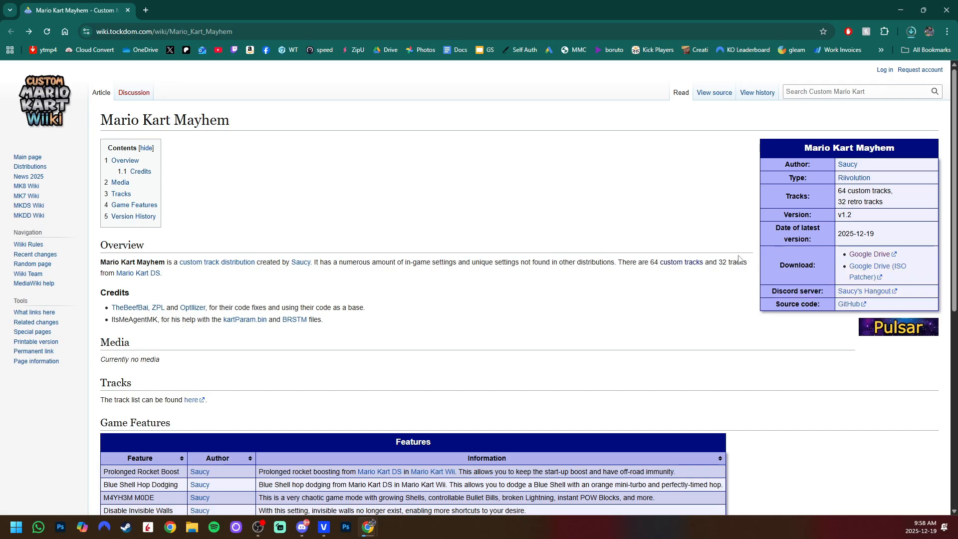
pyautogui.moveTo(667, 212)
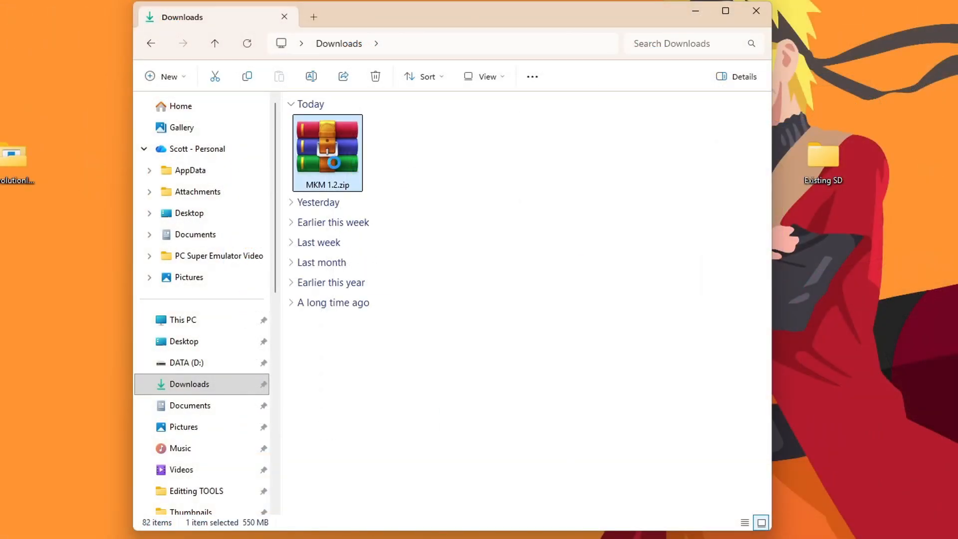
# Extract MKM 1.2.zip with 7-Zip into an MKM 1.2 folder in Downloads
pyautogui.rightClick(327, 152)
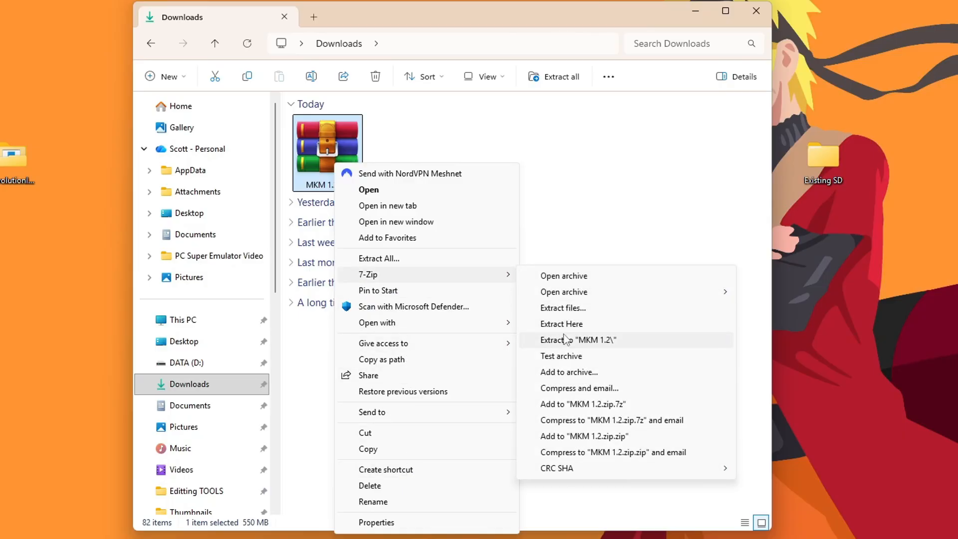
pyautogui.click(577, 339)
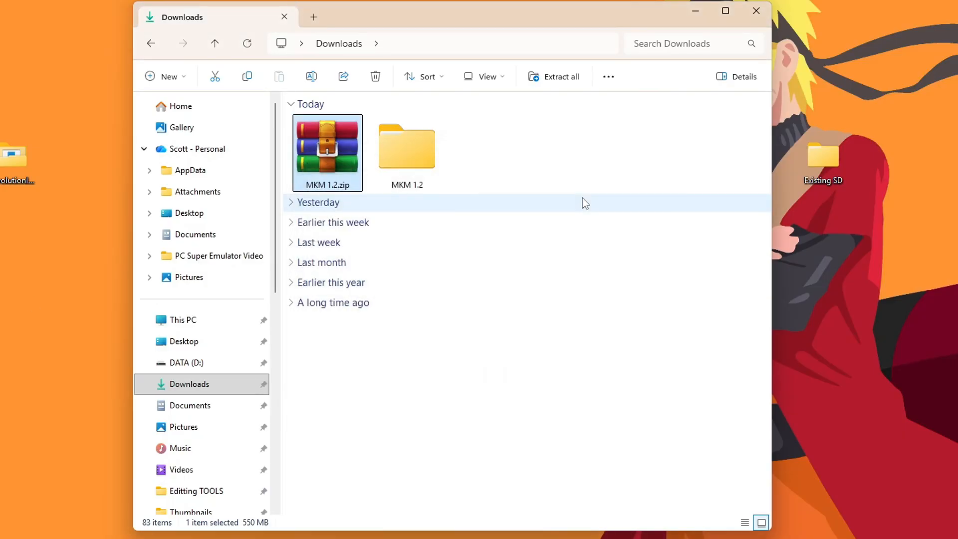
pyautogui.moveTo(334, 161)
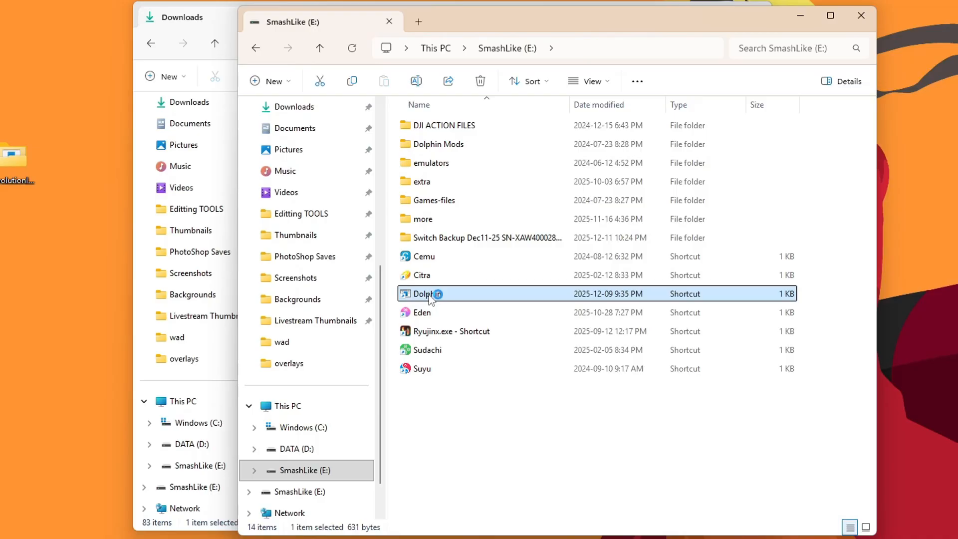
# Launch Dolphin and navigate its user folder to Load\Riivolution
pyautogui.doubleClick(426, 294)
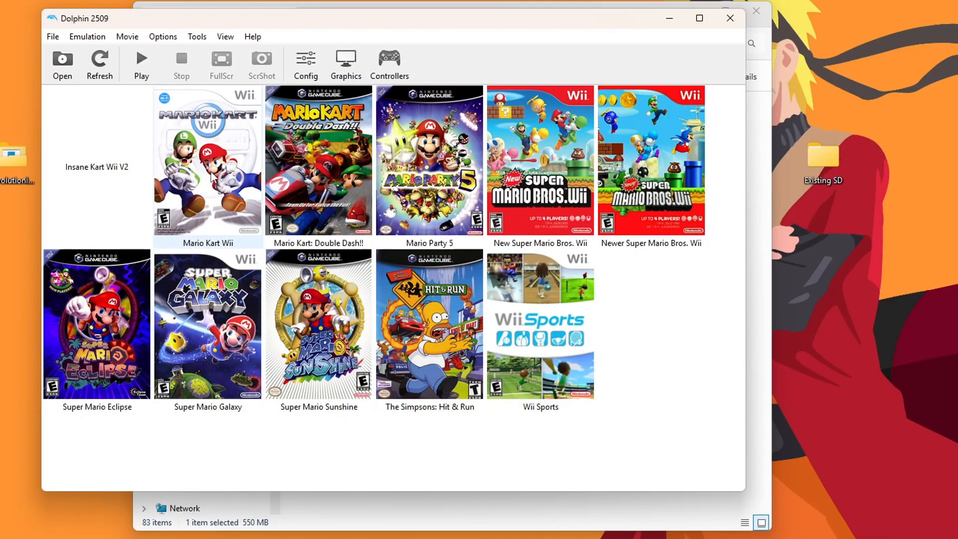
pyautogui.click(52, 36)
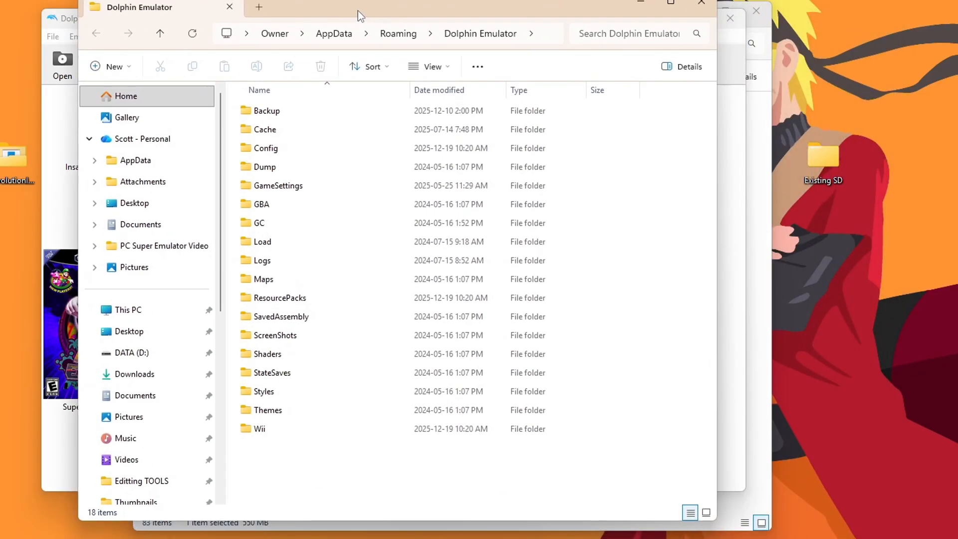
pyautogui.moveTo(275, 246)
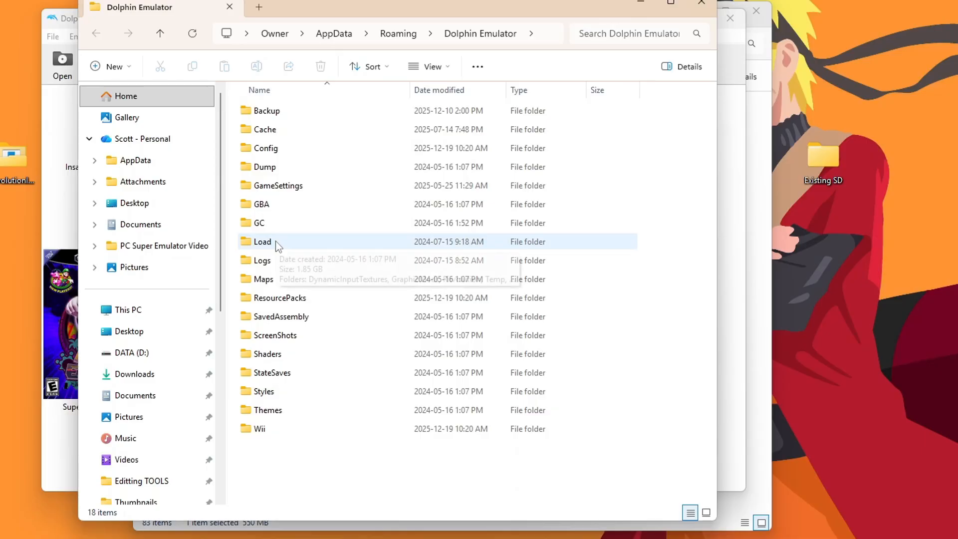
pyautogui.doubleClick(262, 241)
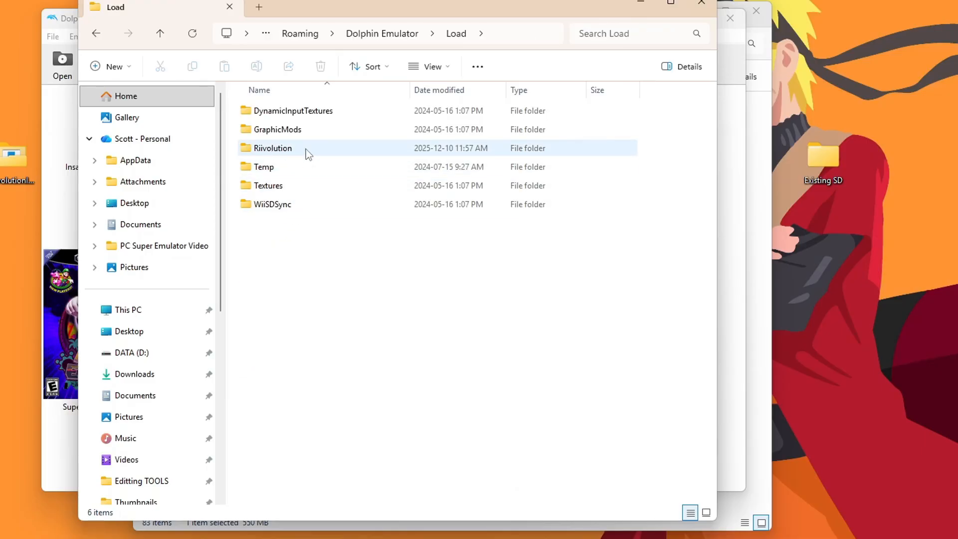
pyautogui.moveTo(281, 148)
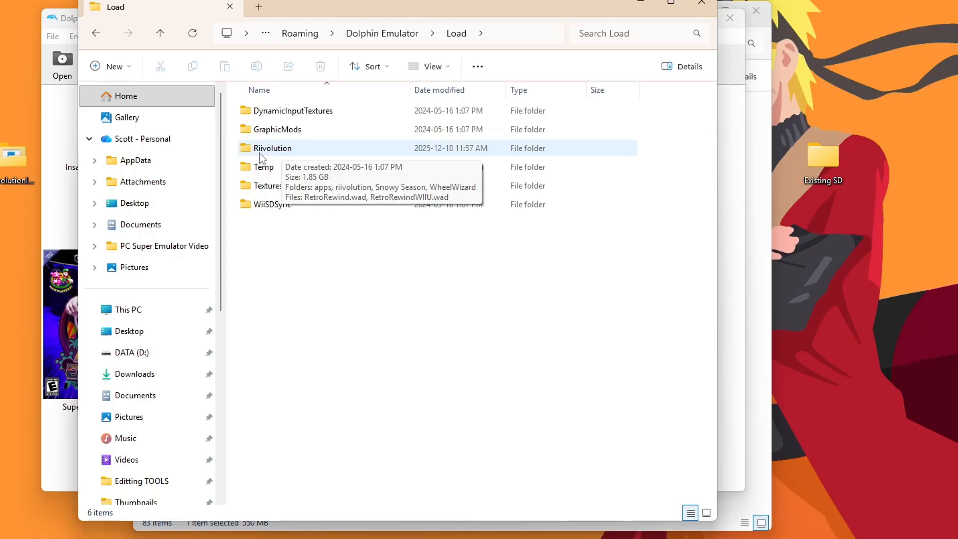
pyautogui.doubleClick(272, 148)
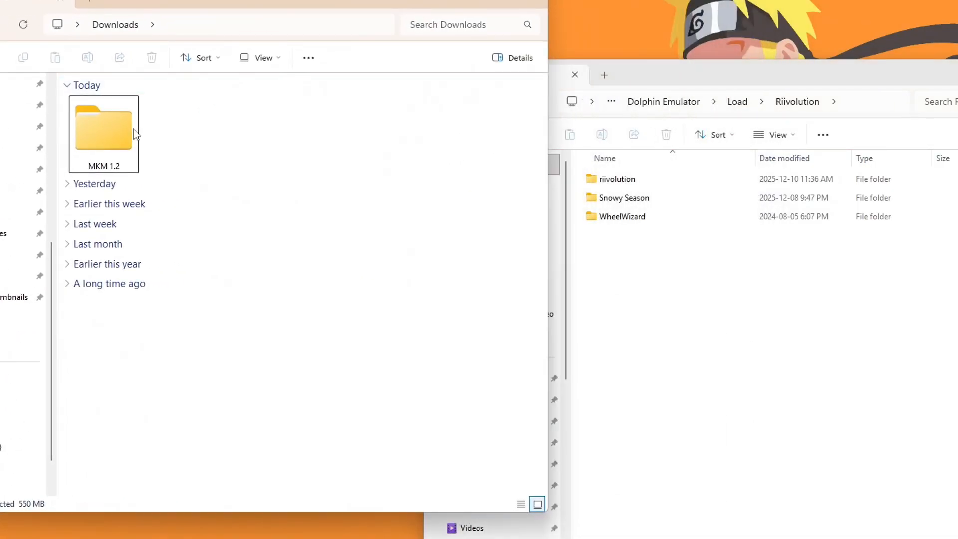
# Copy MKM 1.2's riivolution and MKMayhem folders into Load\Riivolution and check MKMayhem.xml is there
pyautogui.click(103, 129)
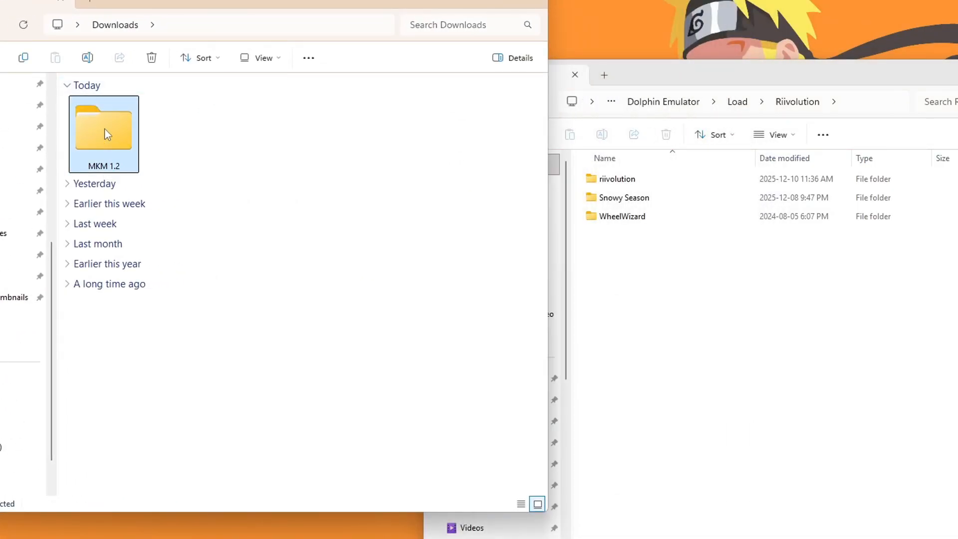
pyautogui.doubleClick(103, 128)
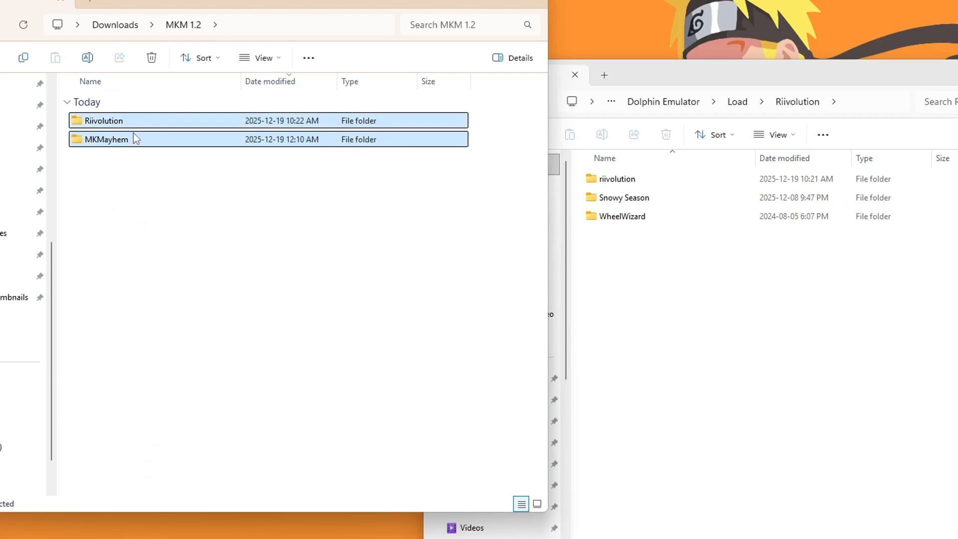
pyautogui.moveTo(107, 140)
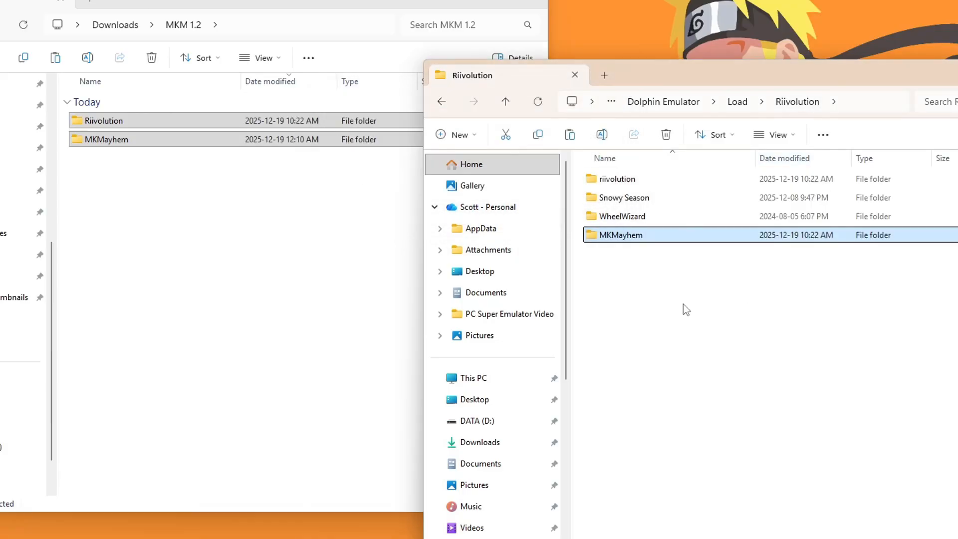
pyautogui.doubleClick(616, 178)
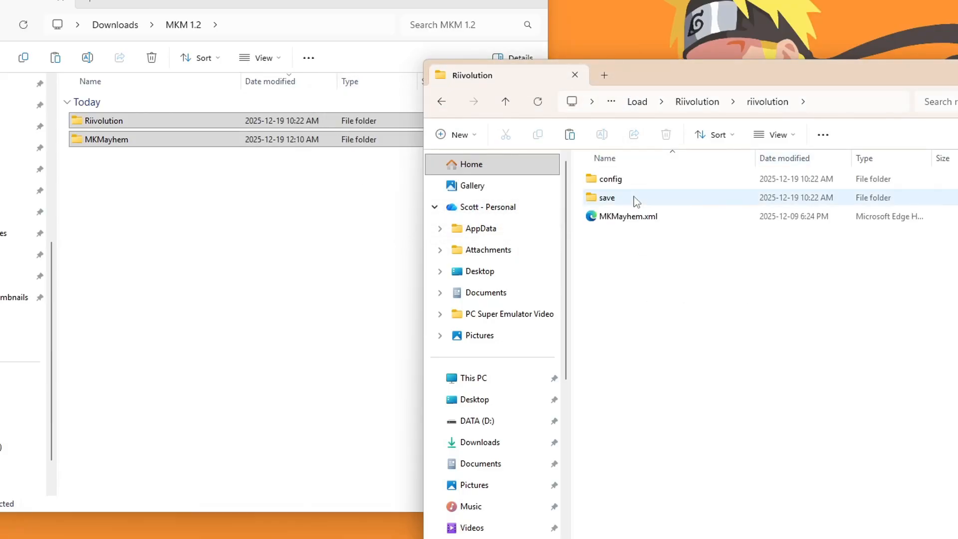
pyautogui.moveTo(622, 219)
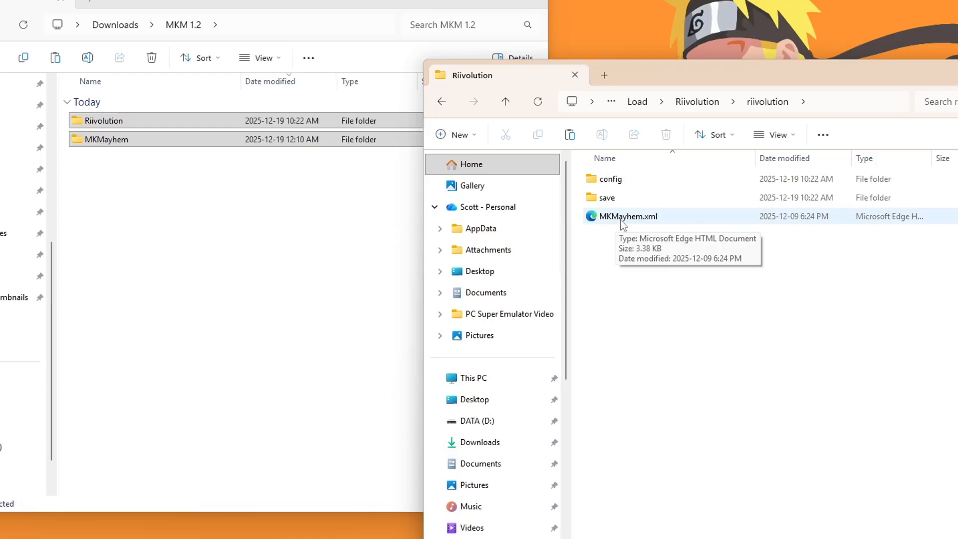
pyautogui.moveTo(675, 221)
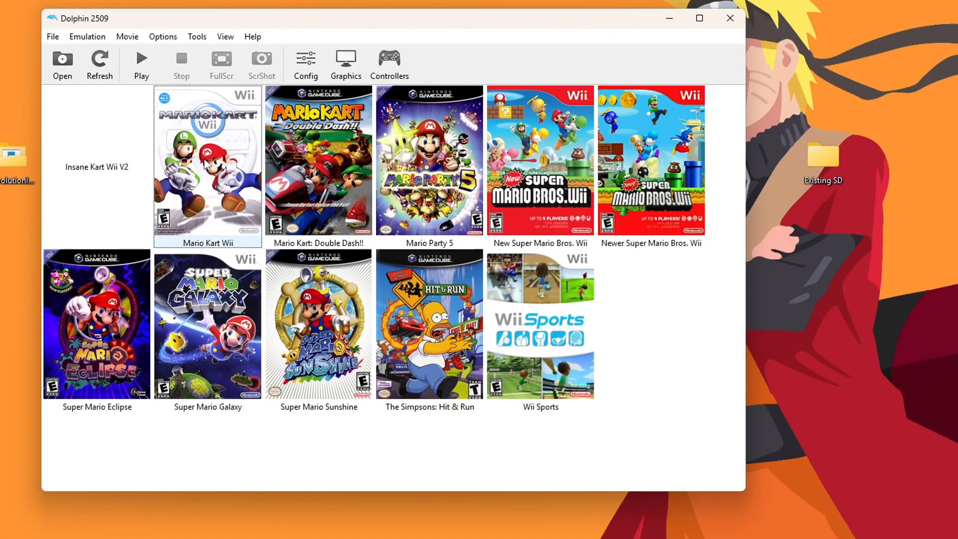
# Start Mario Kart Wii with Riivolution patches and load MKMayhem.xml
pyautogui.rightClick(207, 159)
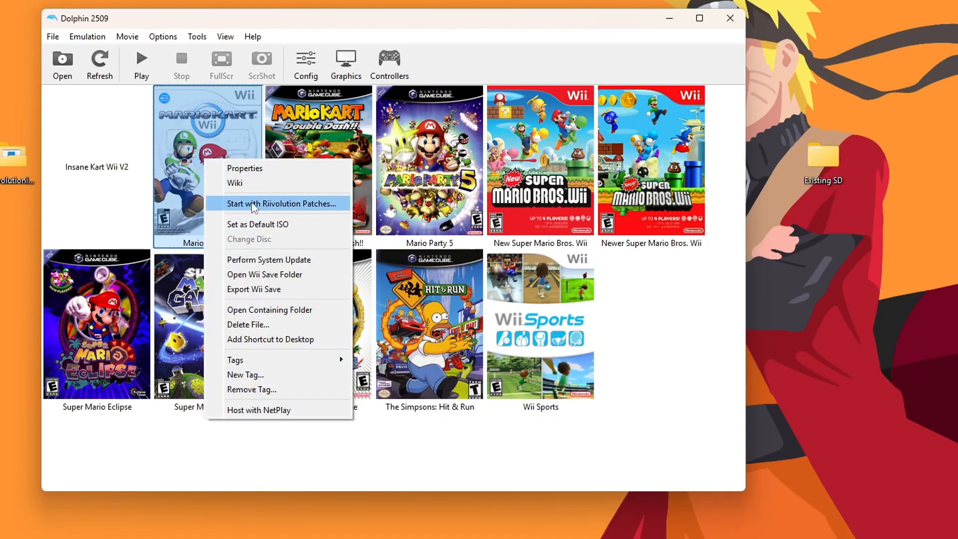
pyautogui.click(281, 204)
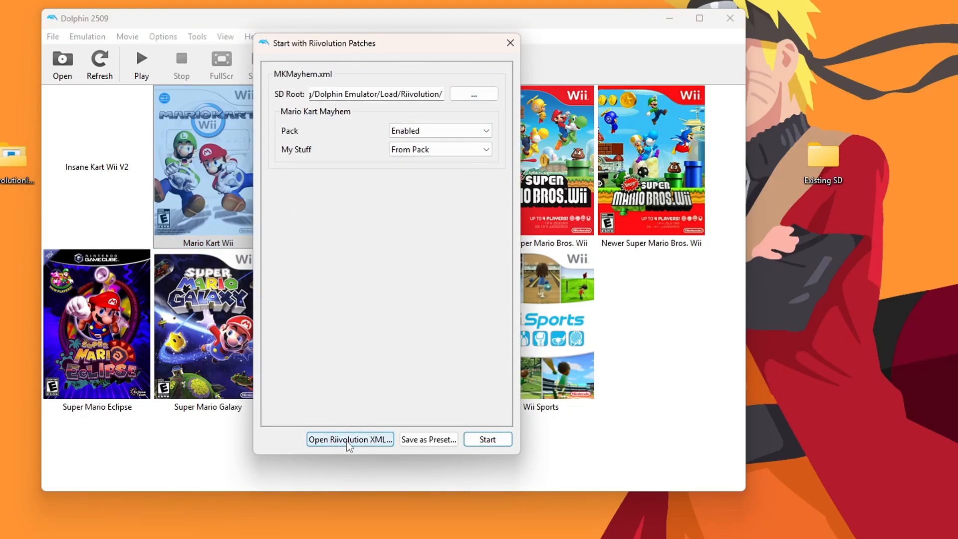
pyautogui.click(349, 439)
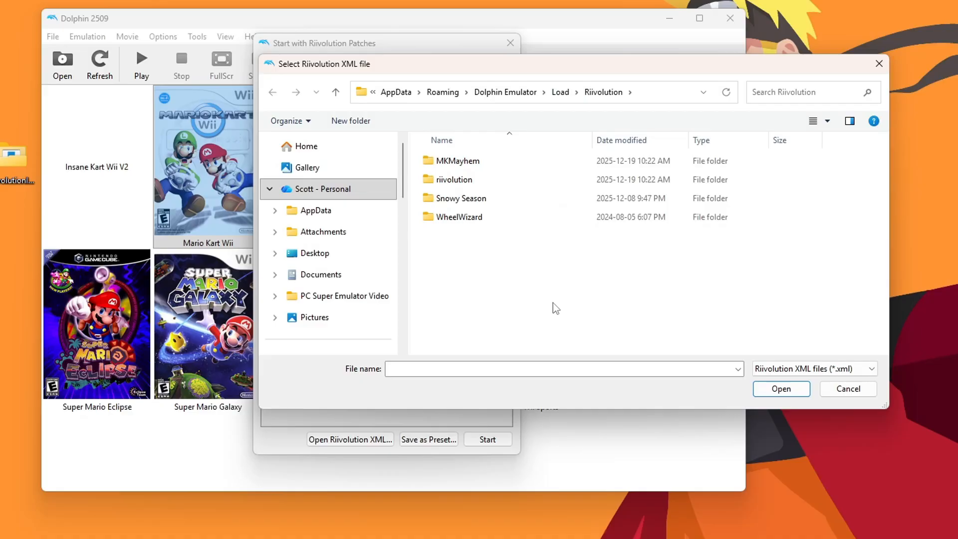
pyautogui.doubleClick(454, 178)
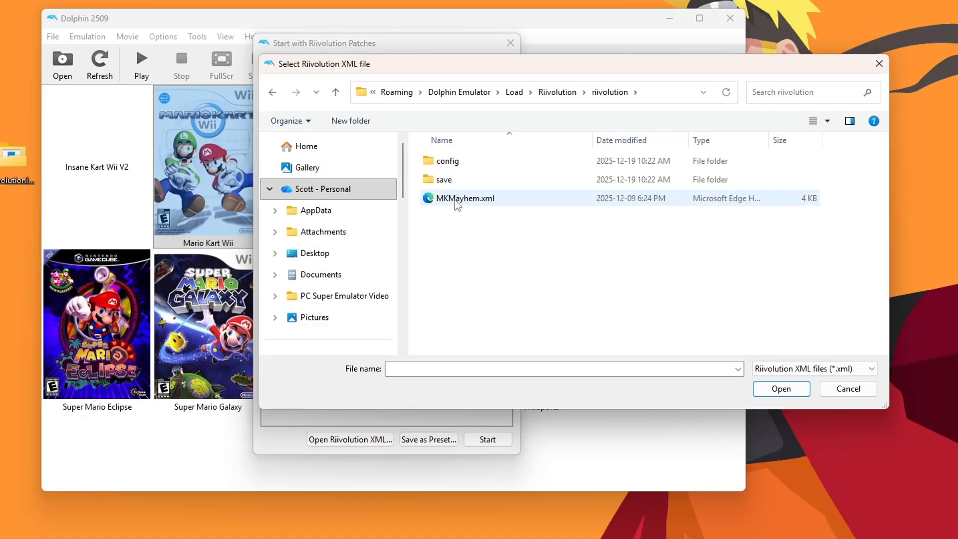
pyautogui.click(464, 198)
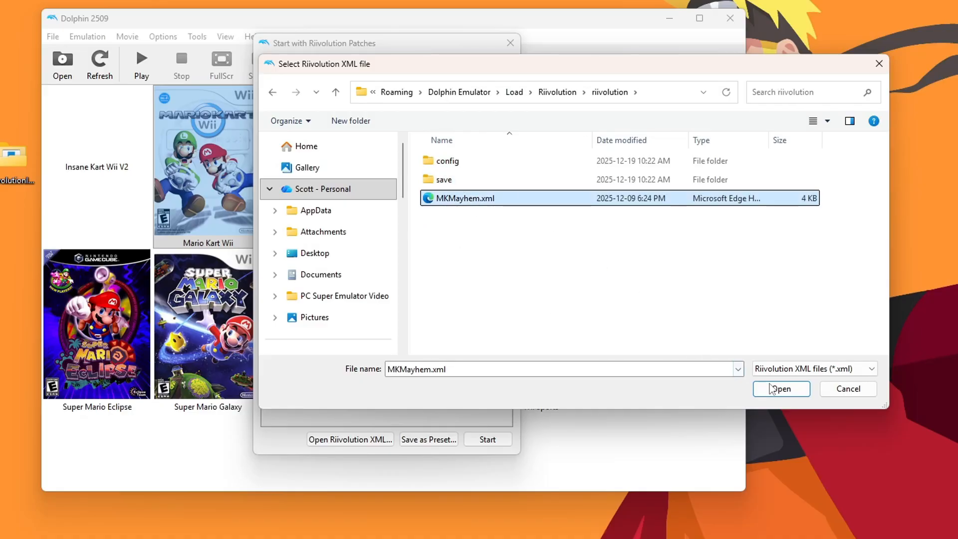
pyautogui.click(780, 388)
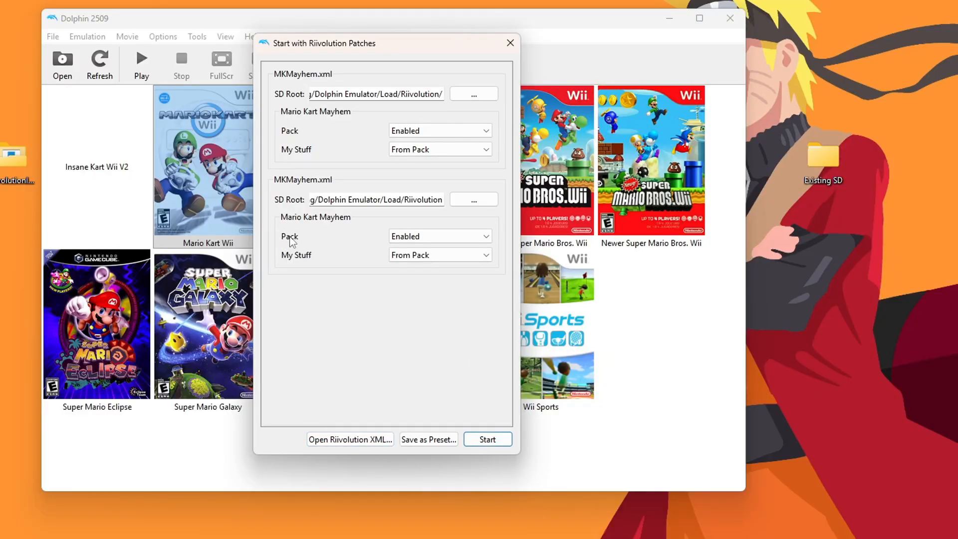
pyautogui.moveTo(402, 332)
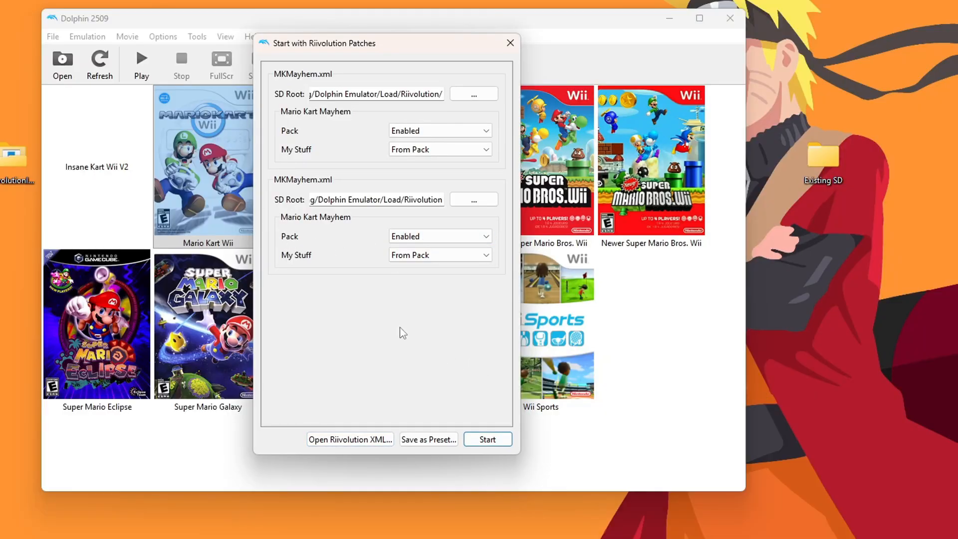
# Save the MKMayhem patches as a preset so Mario Kart Mayhem joins the game list
pyautogui.click(428, 438)
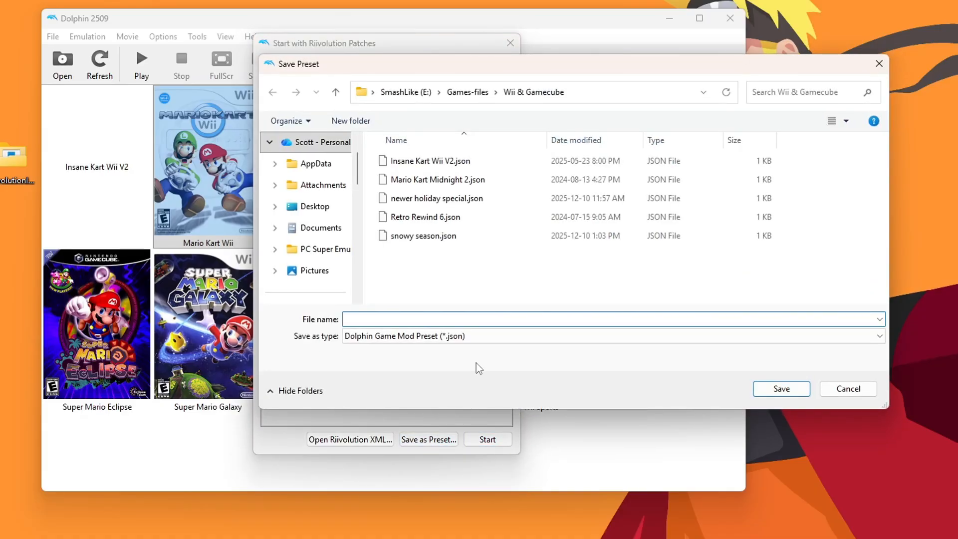
pyautogui.click(847, 388)
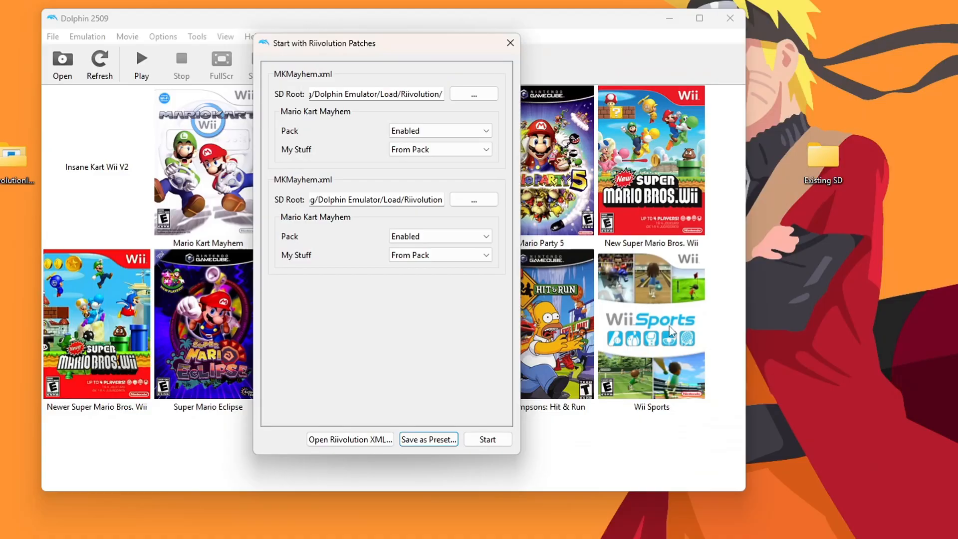
pyautogui.click(510, 43)
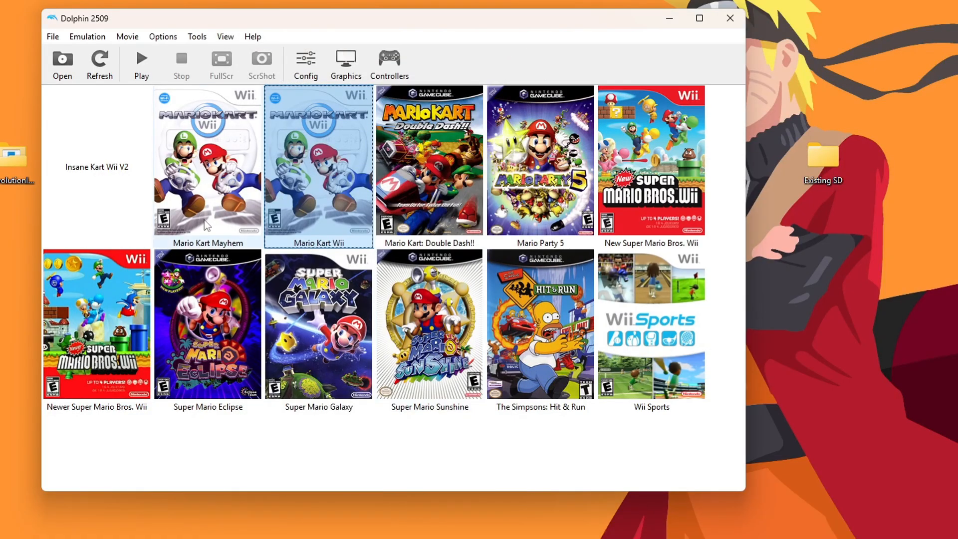
# Boot Mario Kart Mayhem from the game list and enter MKM Online 1 Player with Friends
pyautogui.click(208, 165)
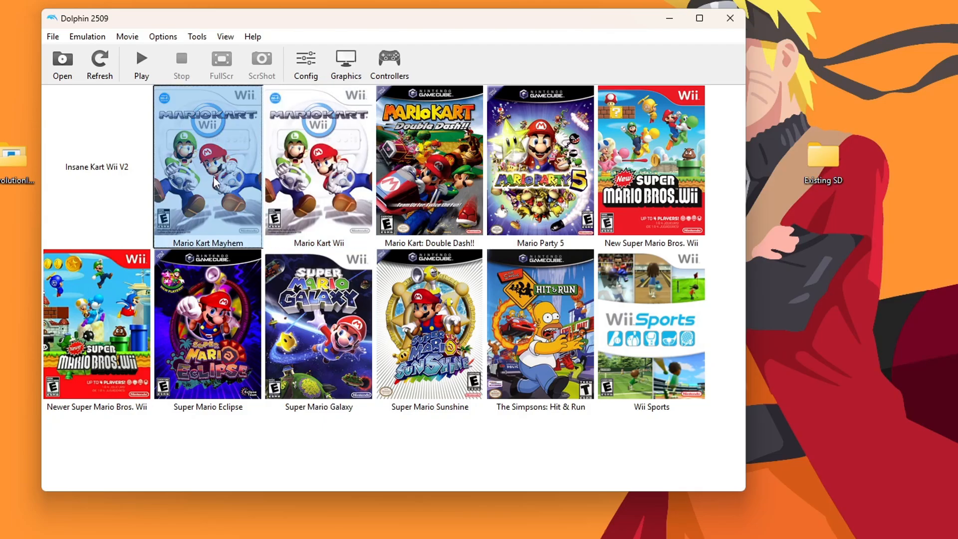
pyautogui.doubleClick(207, 164)
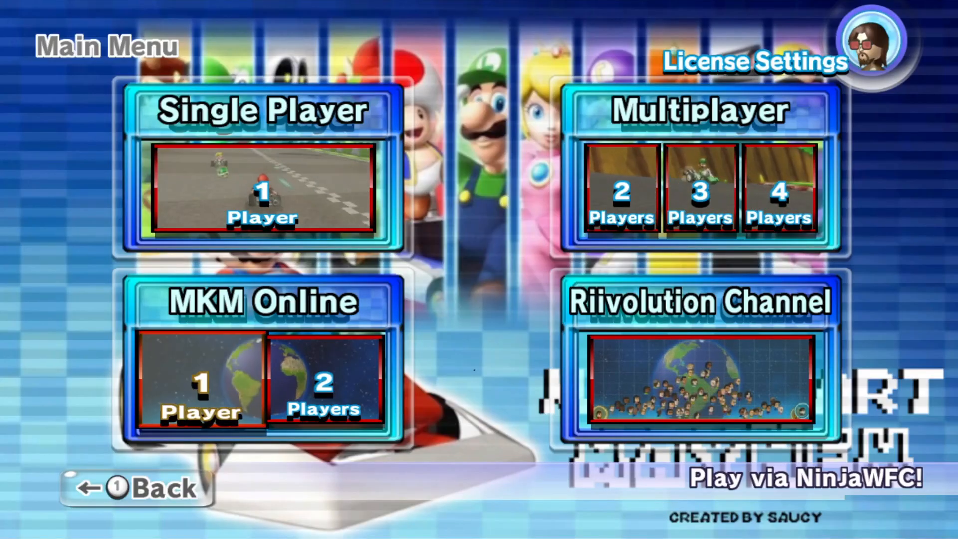
pyautogui.click(201, 379)
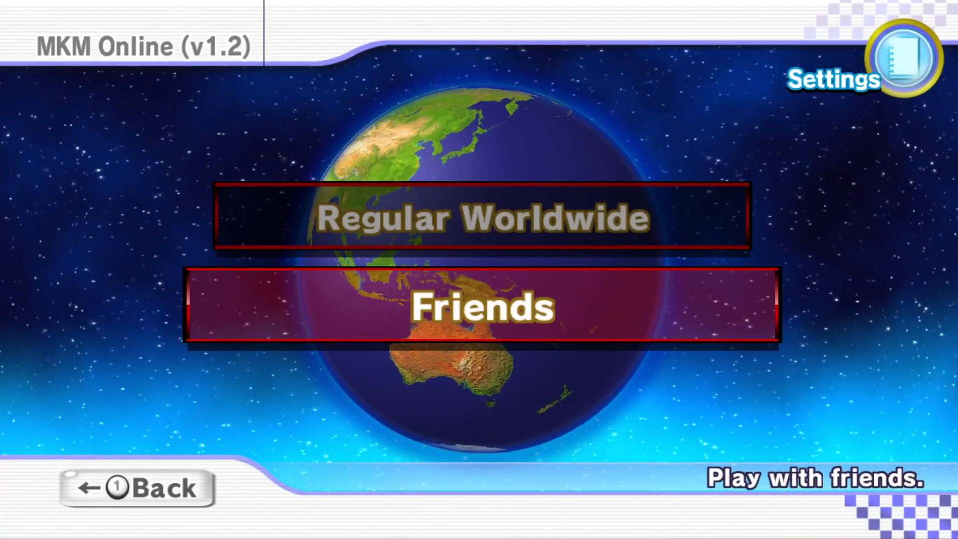
pyautogui.click(482, 306)
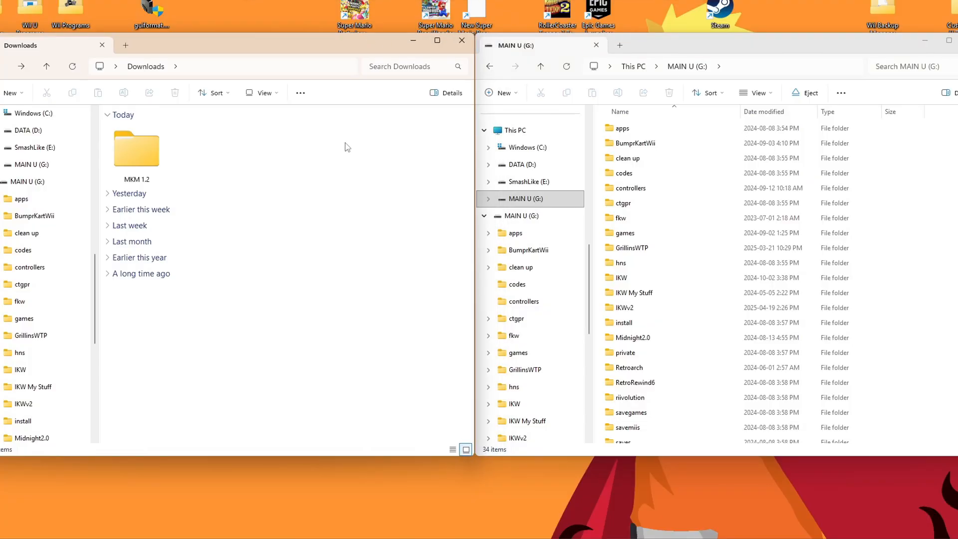
pyautogui.moveTo(369, 163)
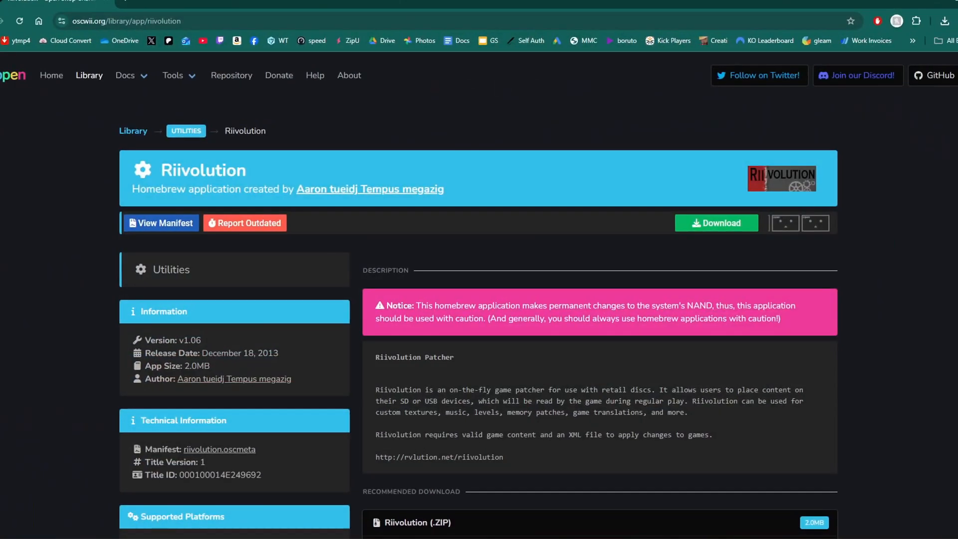
pyautogui.moveTo(642, 187)
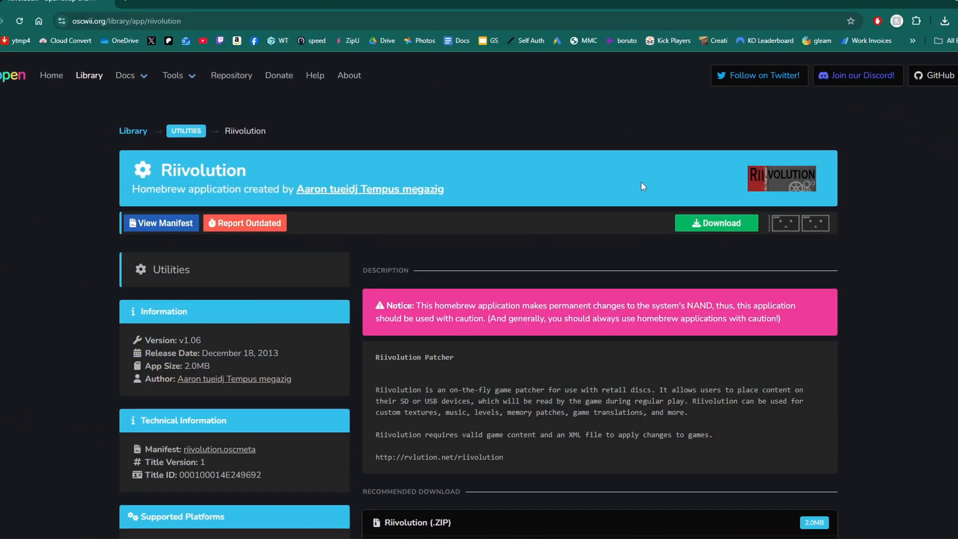
# Download Riivolution.zip from the oscwii.org Riivolution library page
pyautogui.scroll(-3)
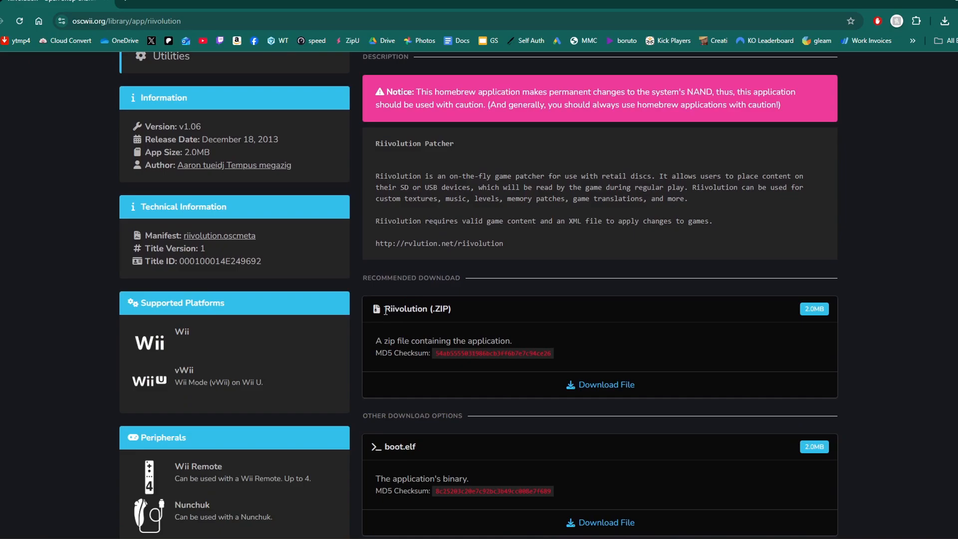
pyautogui.click(600, 384)
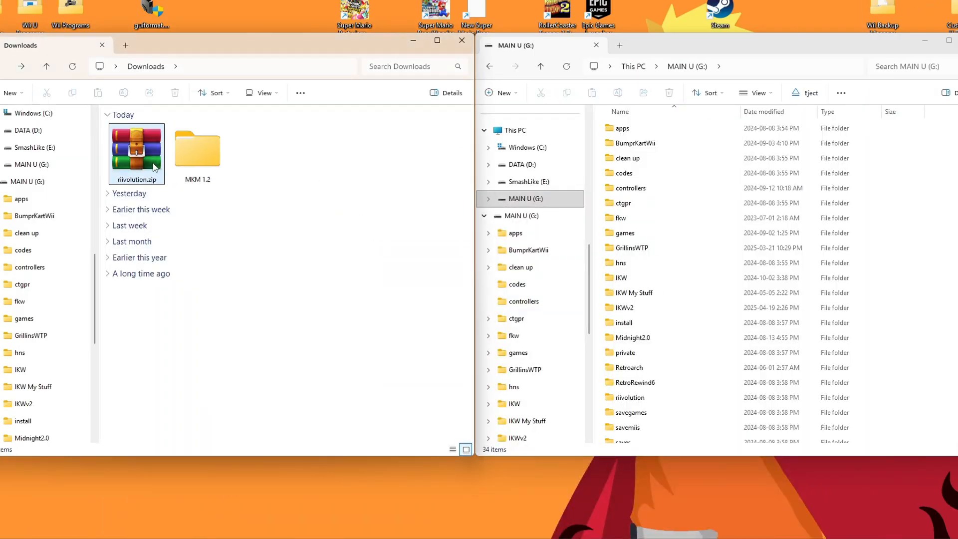
# Copy Riivolution's apps folder and MKM 1.2's folders onto MAIN U (G:), replacing existing files
pyautogui.doubleClick(137, 146)
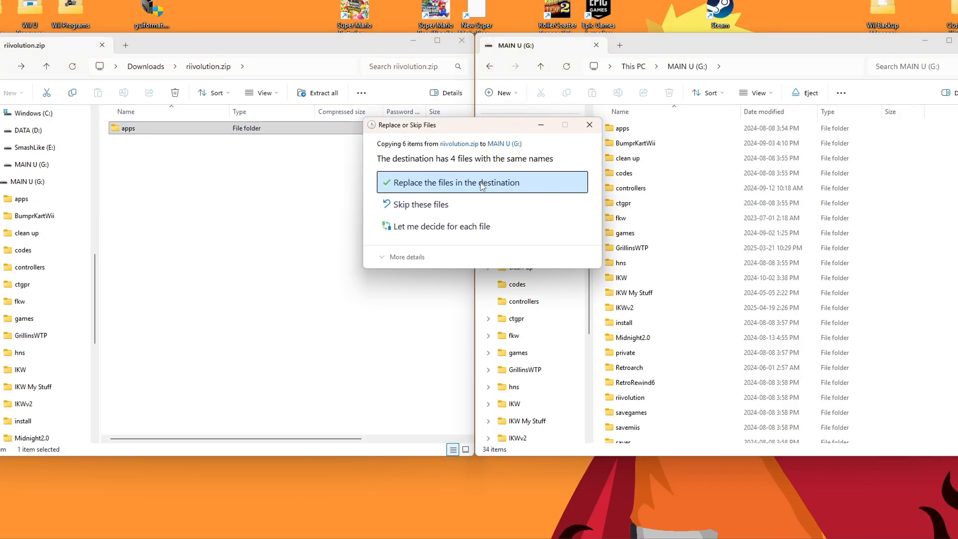
pyautogui.click(455, 181)
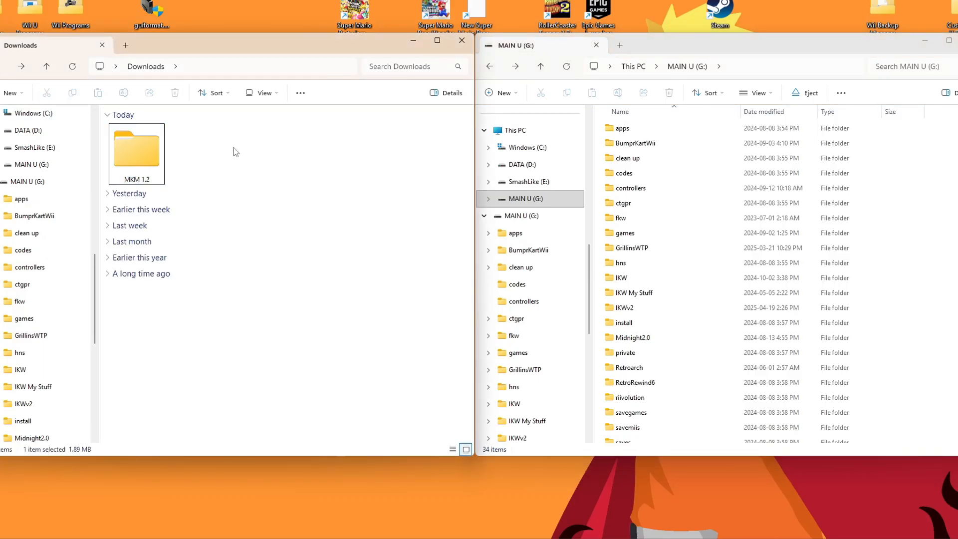
pyautogui.moveTo(135, 156)
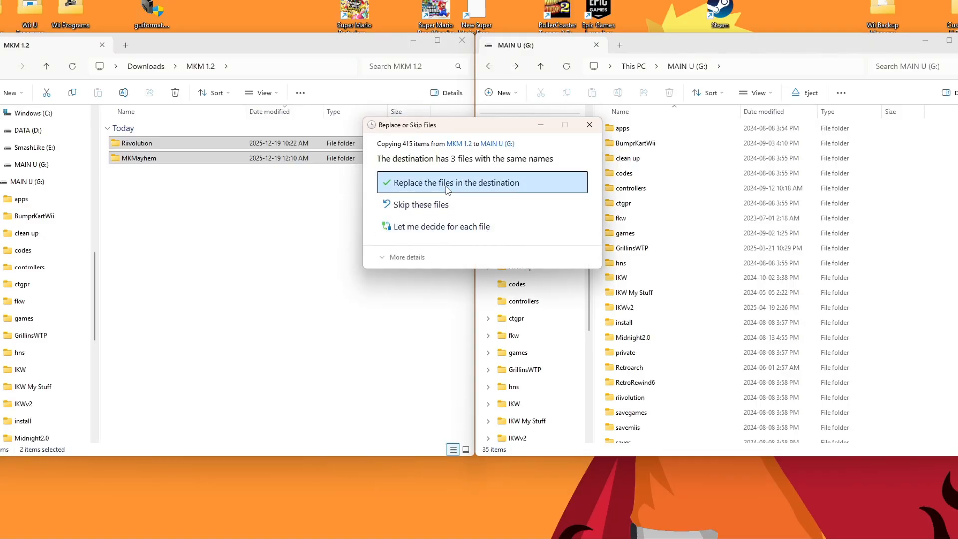
pyautogui.click(455, 181)
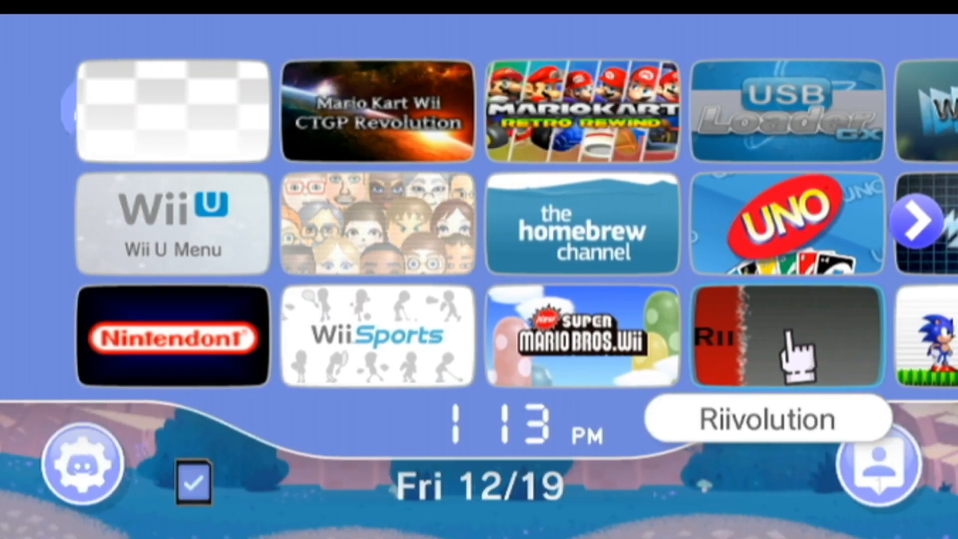
# Launch the Riivolution channel on vWii, remove it and install it again
pyautogui.click(580, 225)
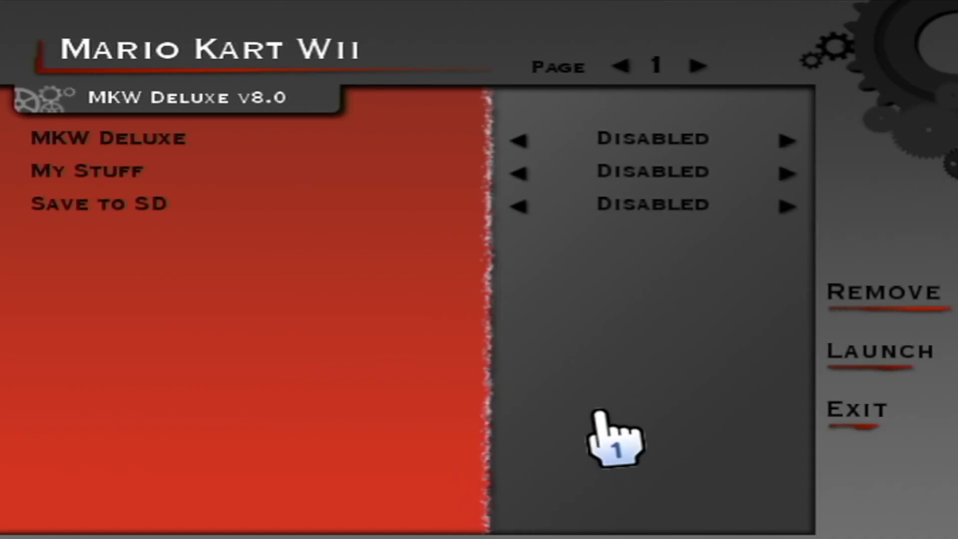
pyautogui.moveTo(867, 348)
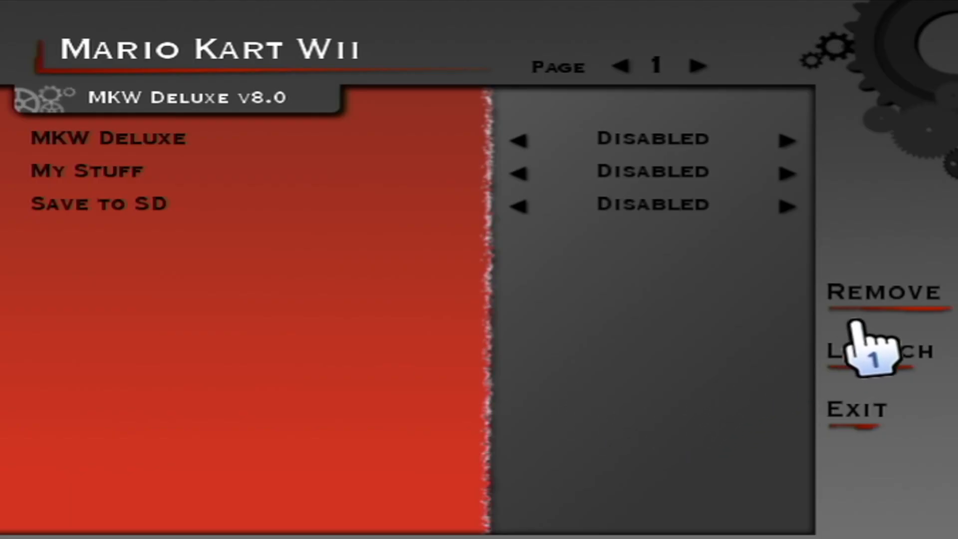
pyautogui.click(883, 291)
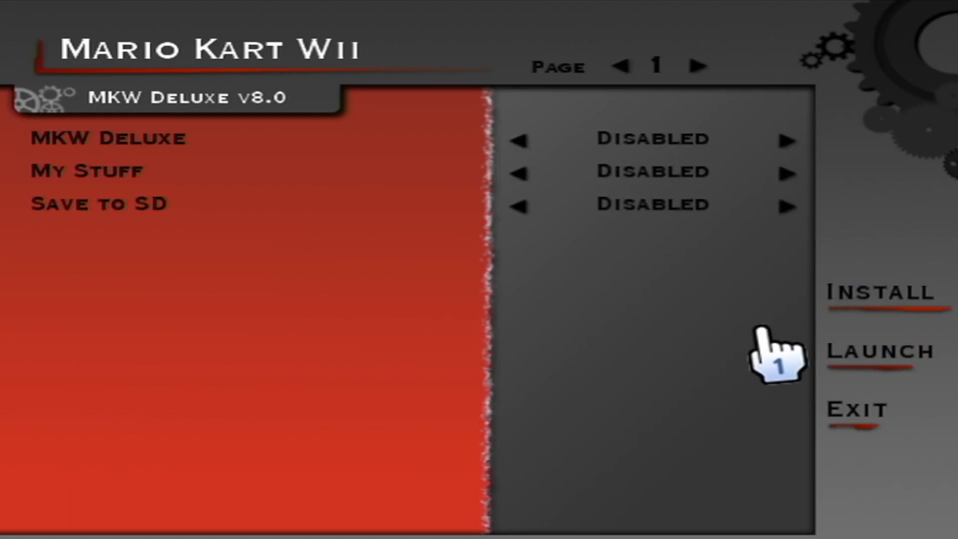
pyautogui.moveTo(821, 345)
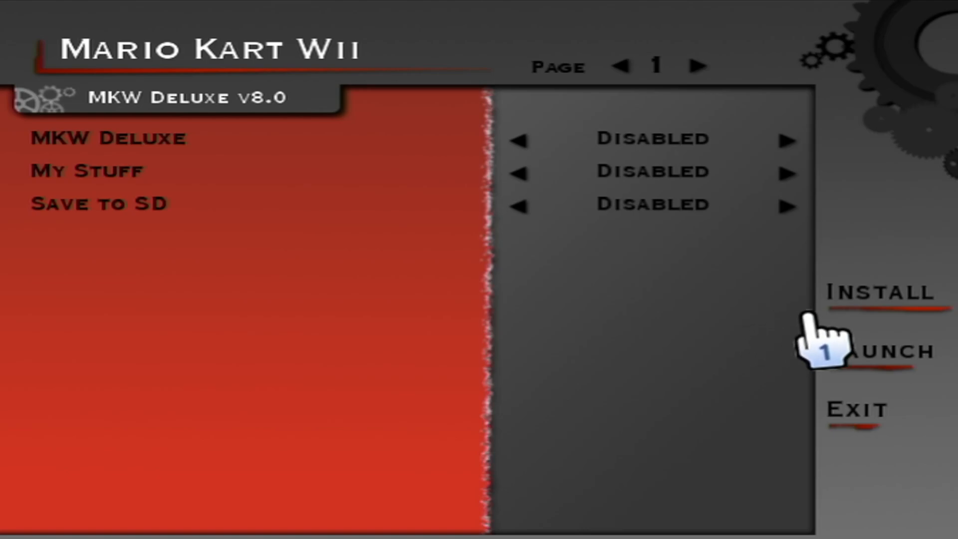
pyautogui.click(877, 293)
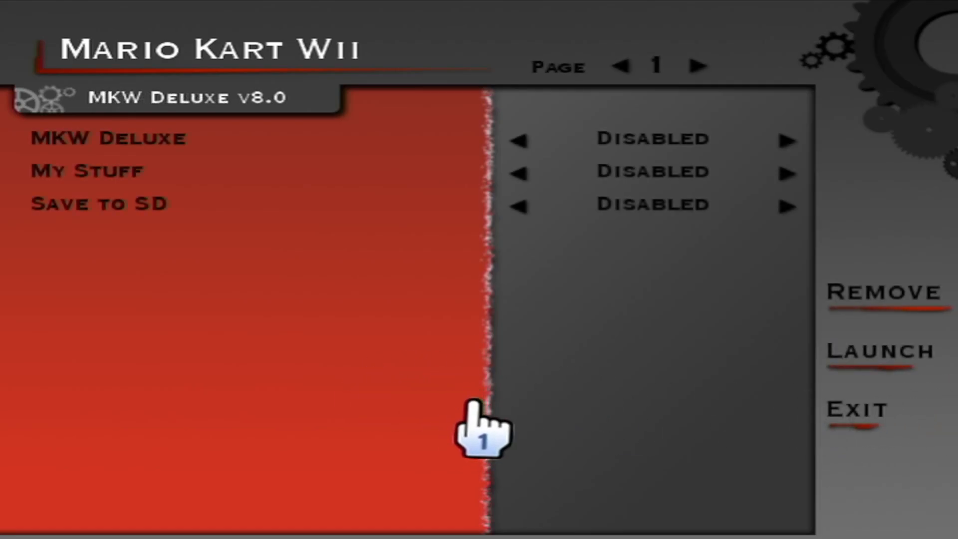
pyautogui.moveTo(708, 495)
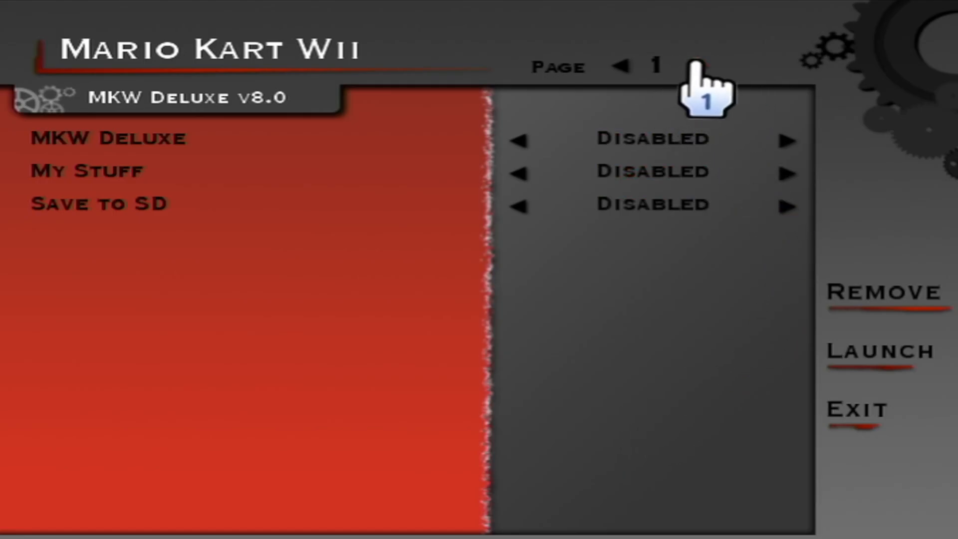
# Page to Mario Kart Mayhem's patches and launch the game with the pack enabled
pyautogui.click(690, 65)
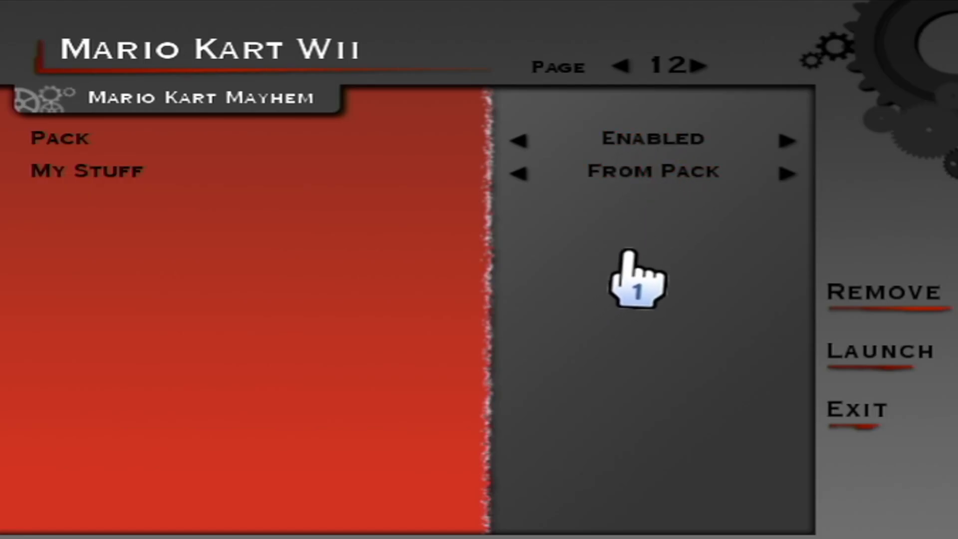
pyautogui.click(874, 350)
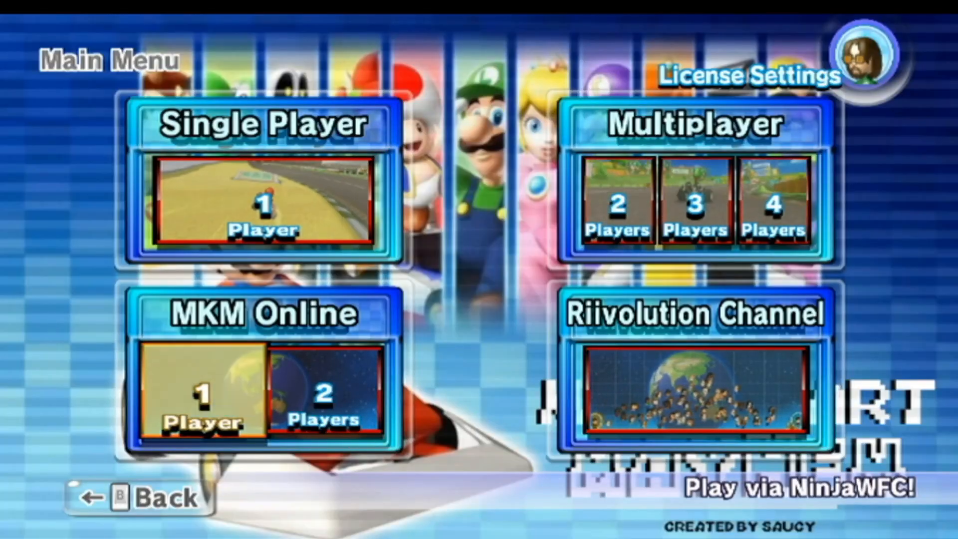
# Start MKM Online 1 Player and pick Regular Worldwide matchmaking
pyautogui.click(201, 391)
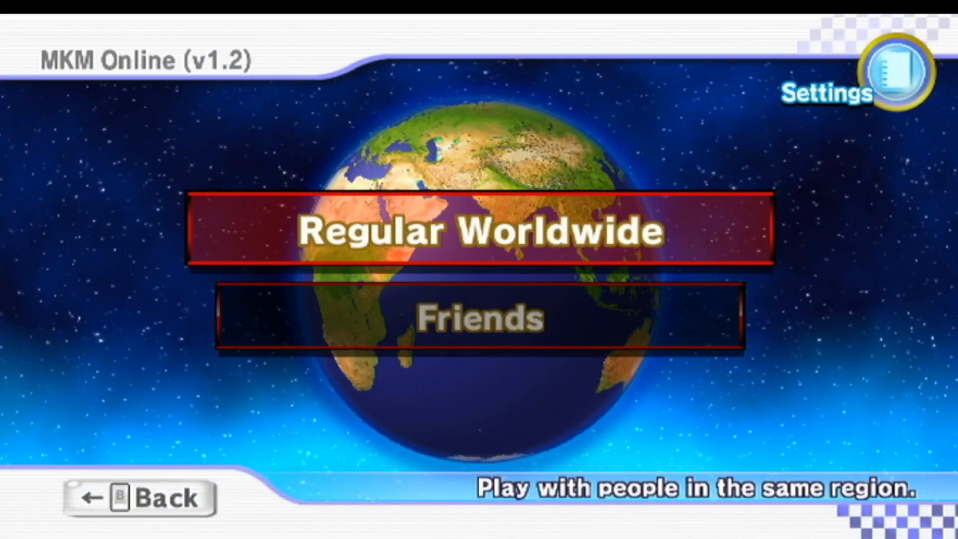
pyautogui.click(480, 318)
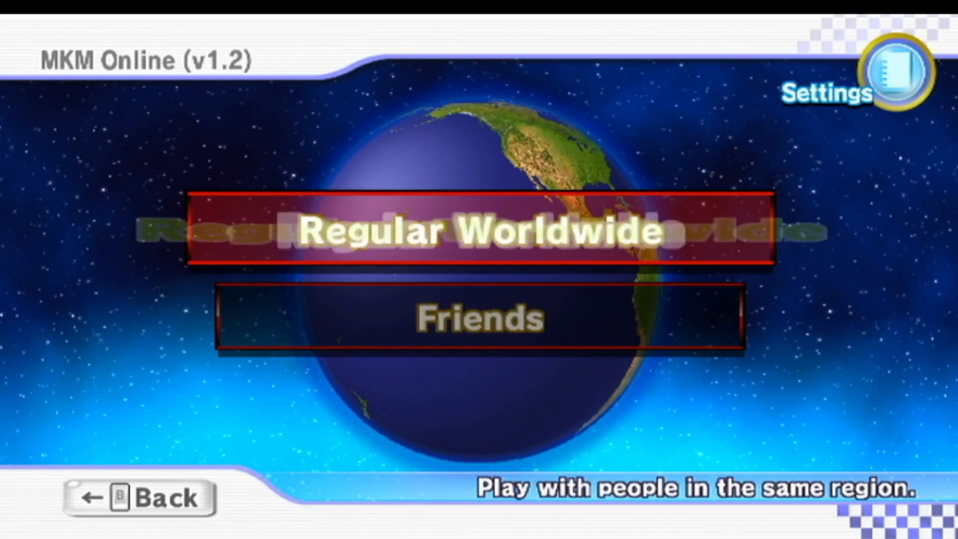
pyautogui.click(479, 318)
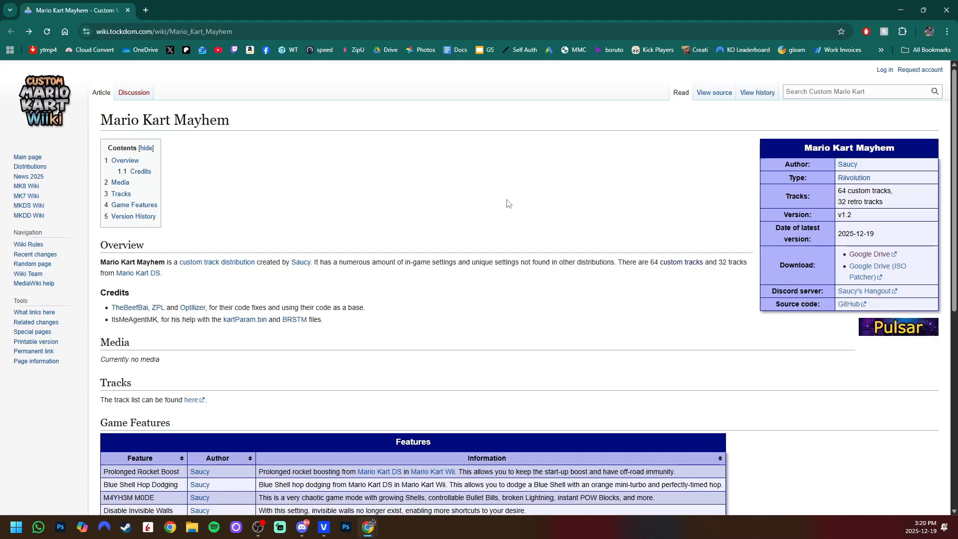
pyautogui.moveTo(682, 257)
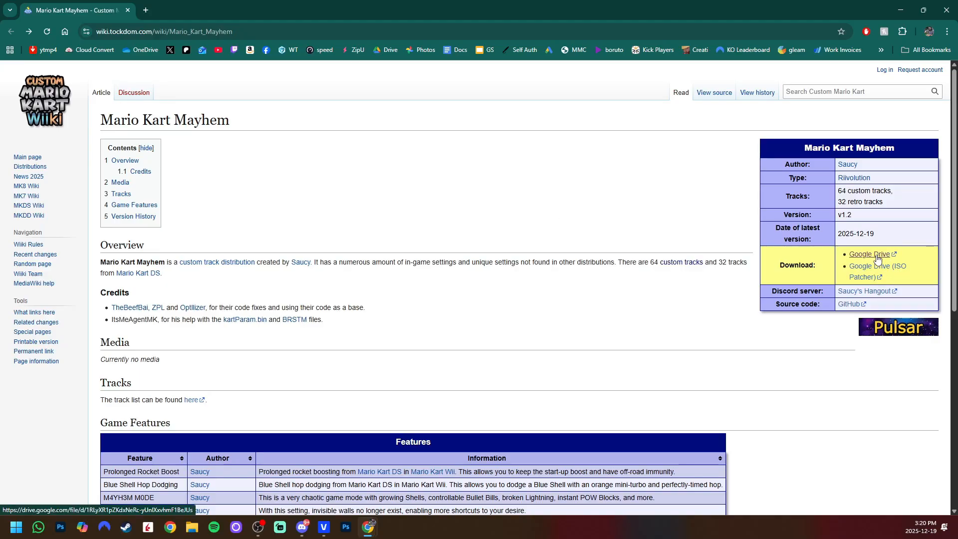
pyautogui.moveTo(876, 272)
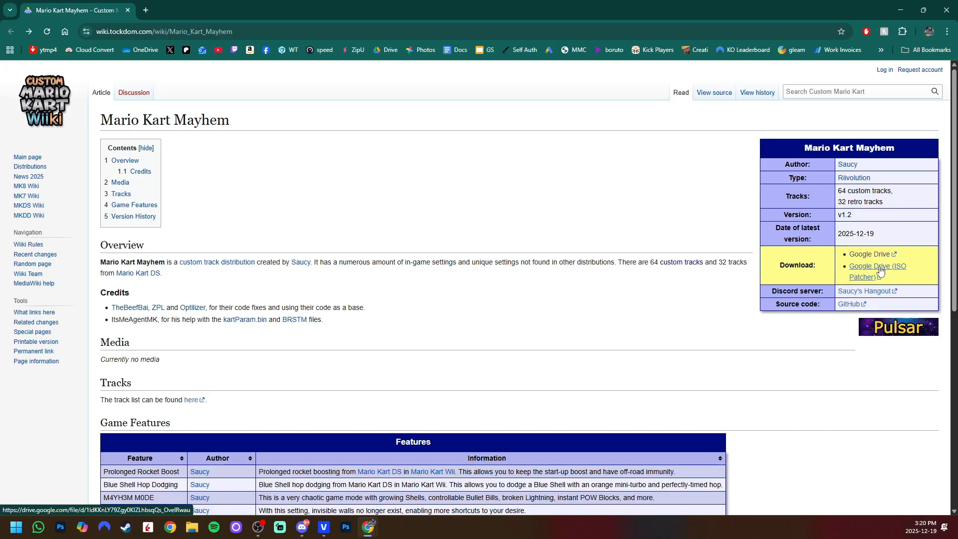
# Download Mayhem ISO Patcher.zip from the Google Drive (ISO Patcher) link
pyautogui.click(877, 266)
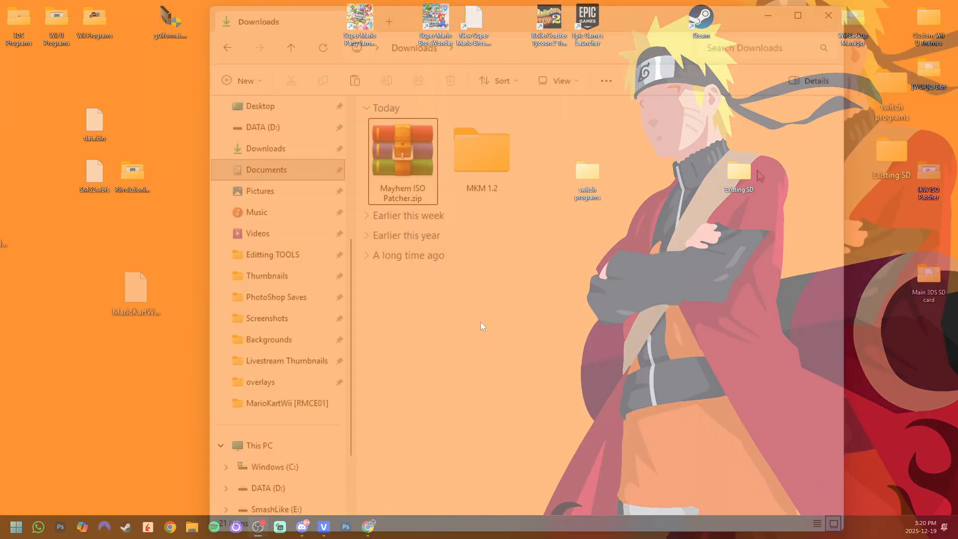
# Extract Mayhem ISO Patcher.zip with 7-Zip into its own folder and go into MKM 1.2
pyautogui.rightClick(402, 152)
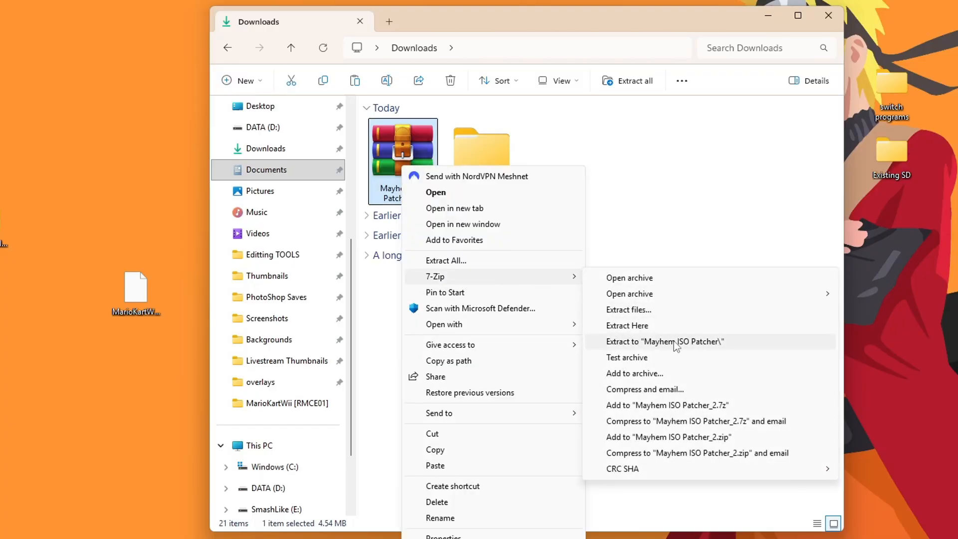
pyautogui.click(664, 342)
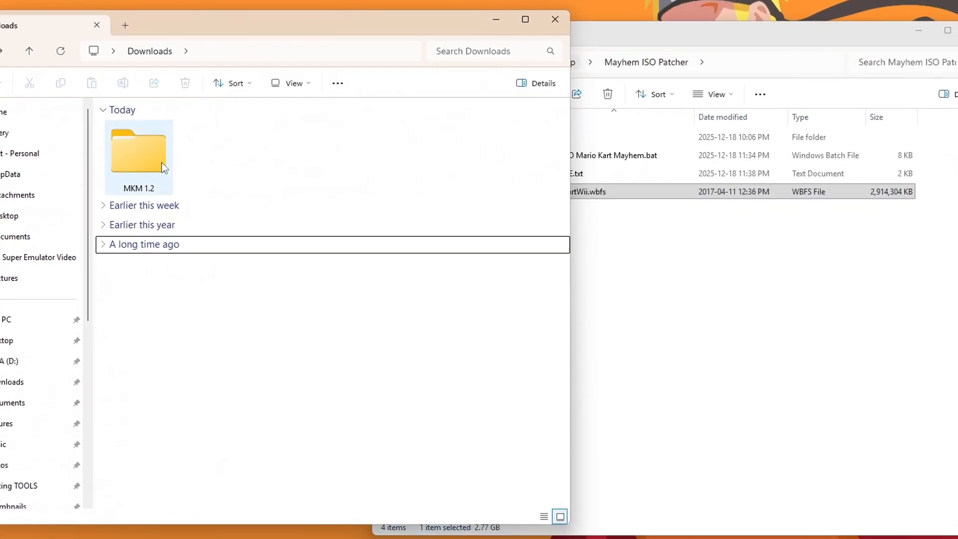
pyautogui.doubleClick(139, 151)
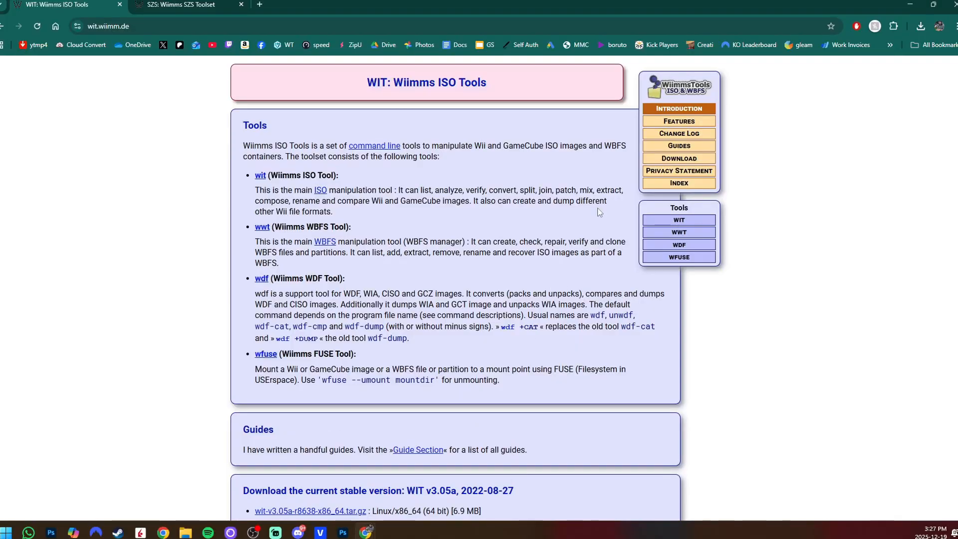
# Download the cygwin64.zip Windows build of Wiimms ISO Tools (WIT)
pyautogui.moveTo(366, 83); pyautogui.dragTo(428, 82)
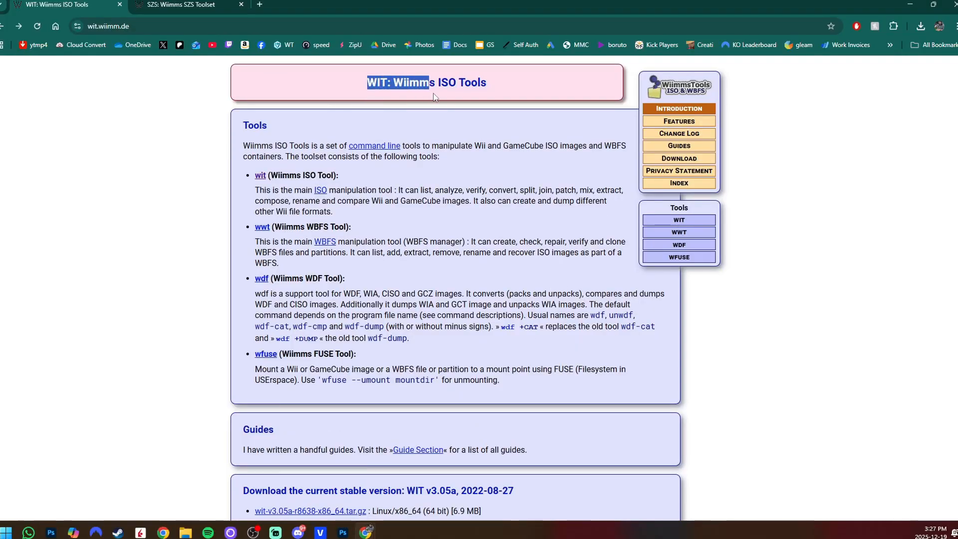
pyautogui.scroll(-3)
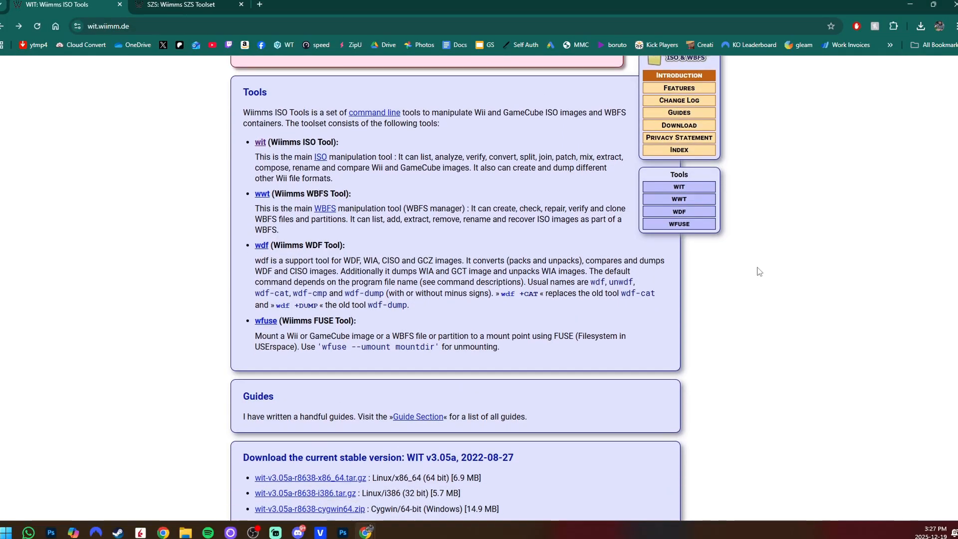
pyautogui.scroll(-3)
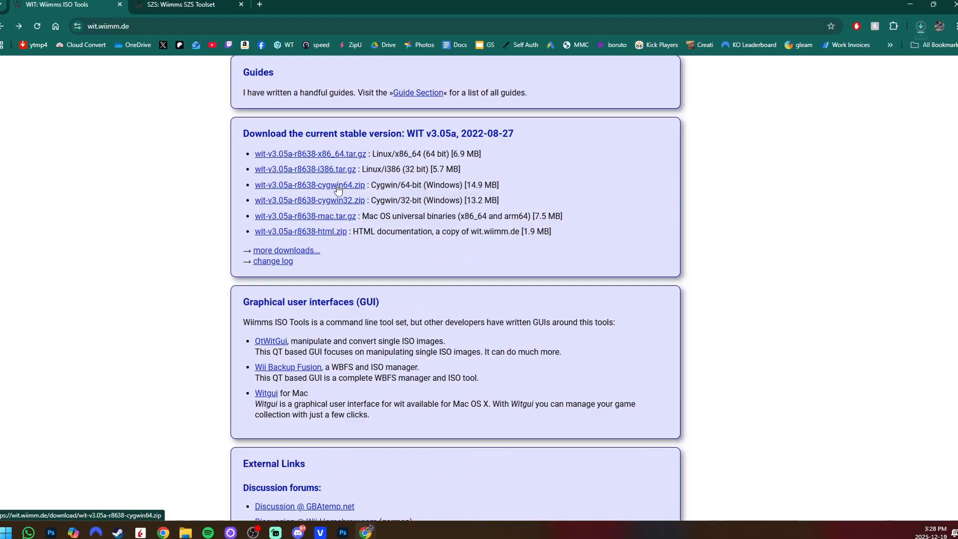
pyautogui.click(918, 26)
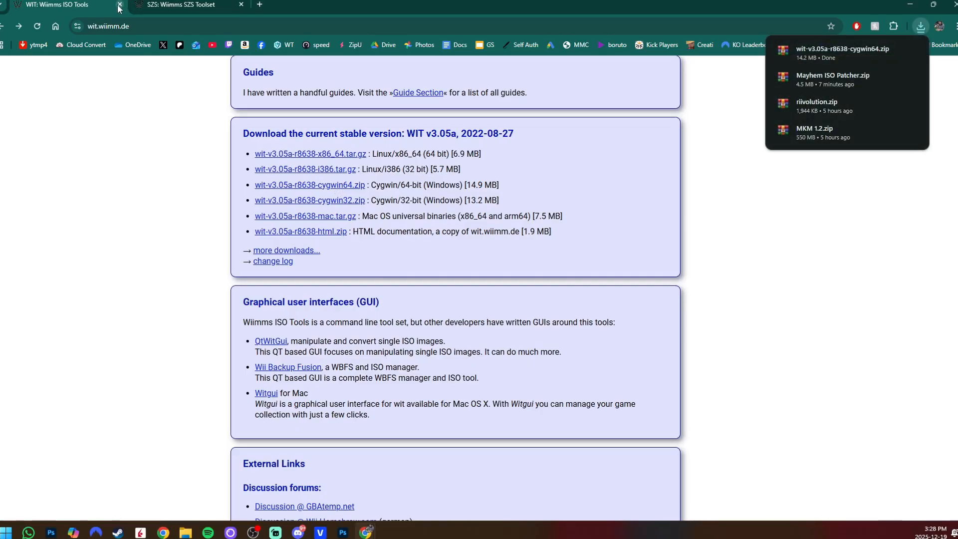
# Download the cygwin64.zip Windows build of Wiimms SZS Toolset
pyautogui.click(120, 5)
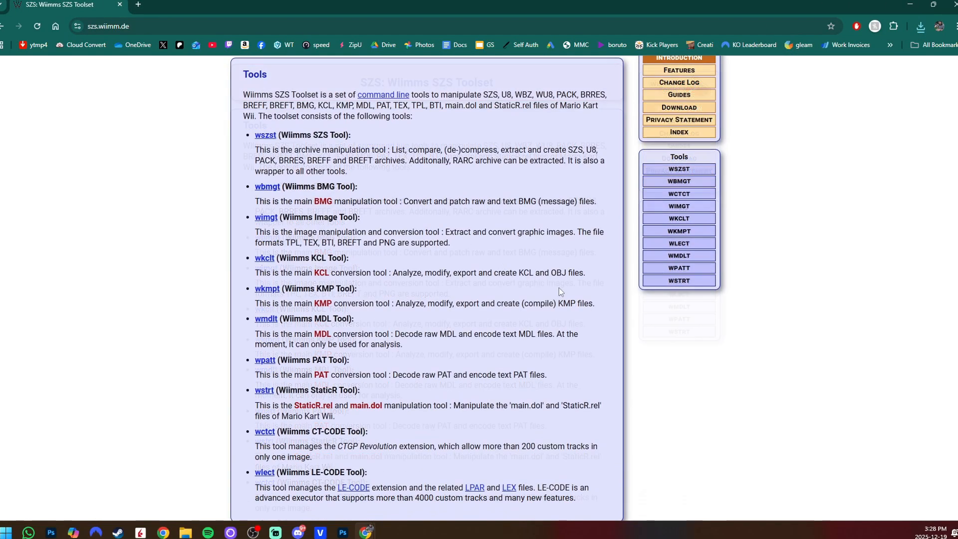
pyautogui.scroll(-3)
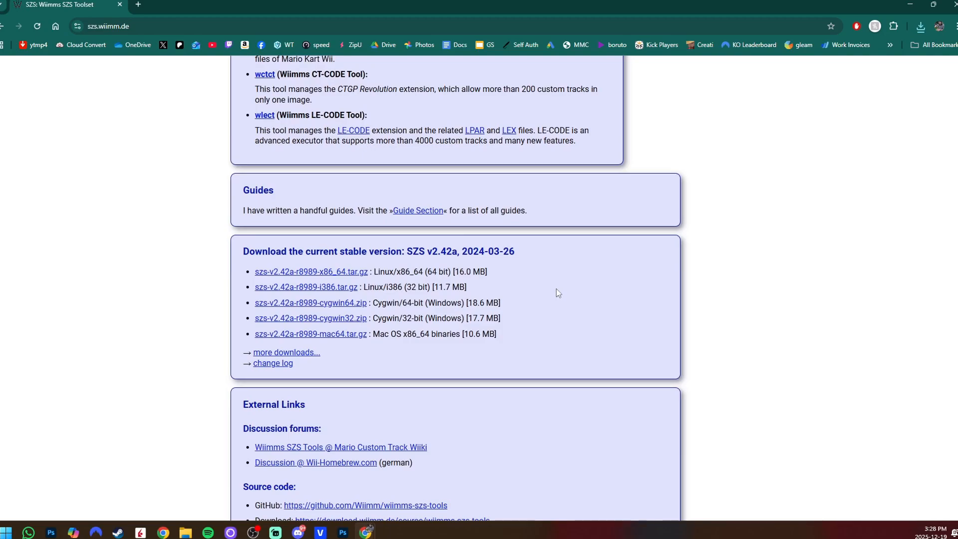
pyautogui.click(310, 302)
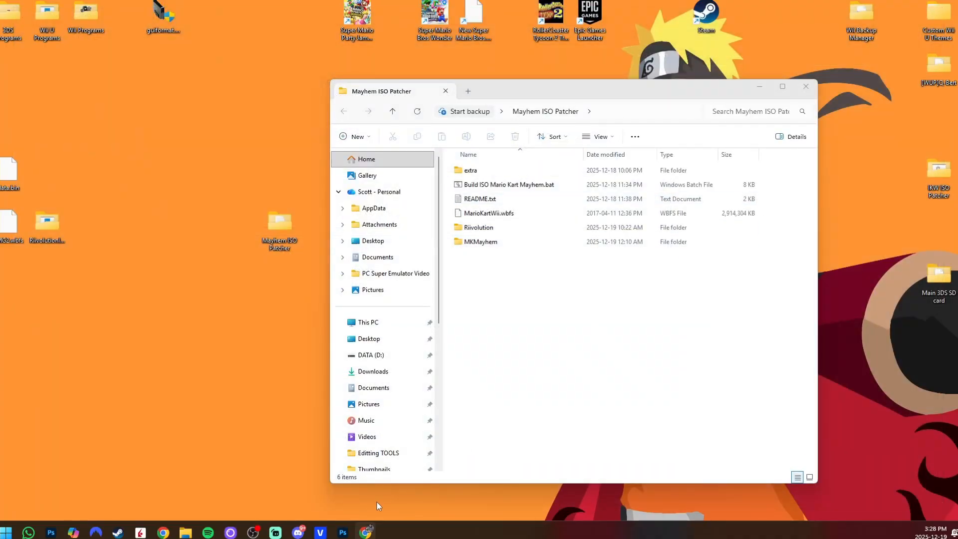
# Extract both cygwin64 zips and run windows-install.exe from wit-v3.05a-r8638-cygwin64
pyautogui.rightClick(469, 162)
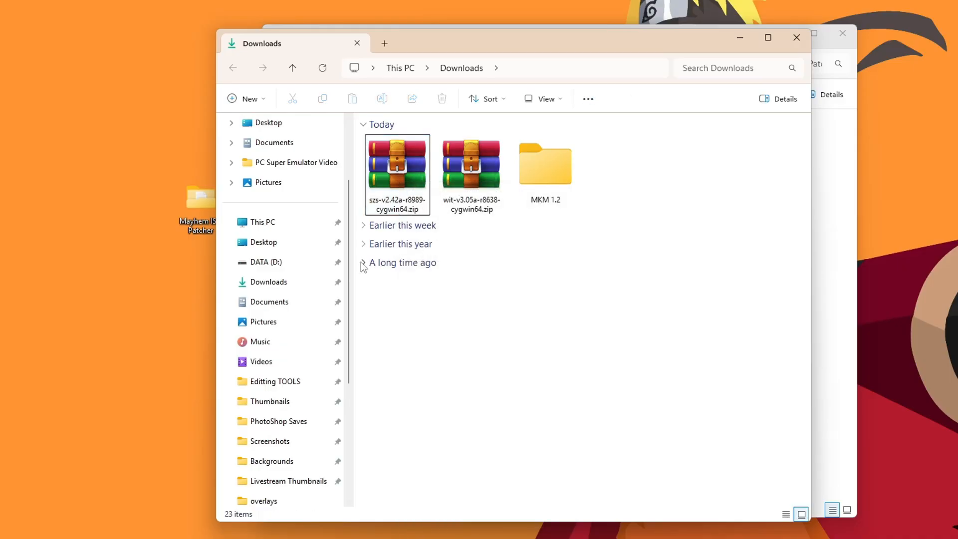
pyautogui.click(363, 263)
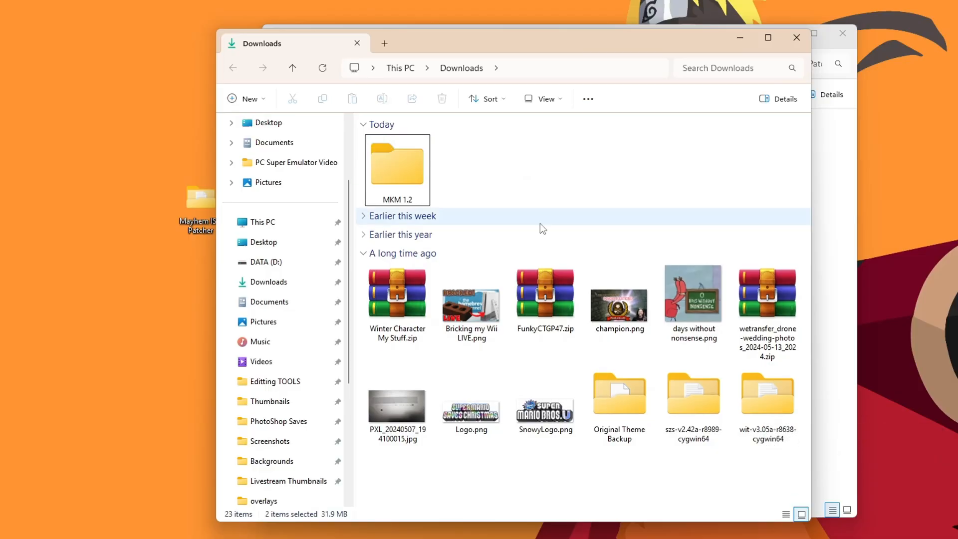
pyautogui.doubleClick(767, 393)
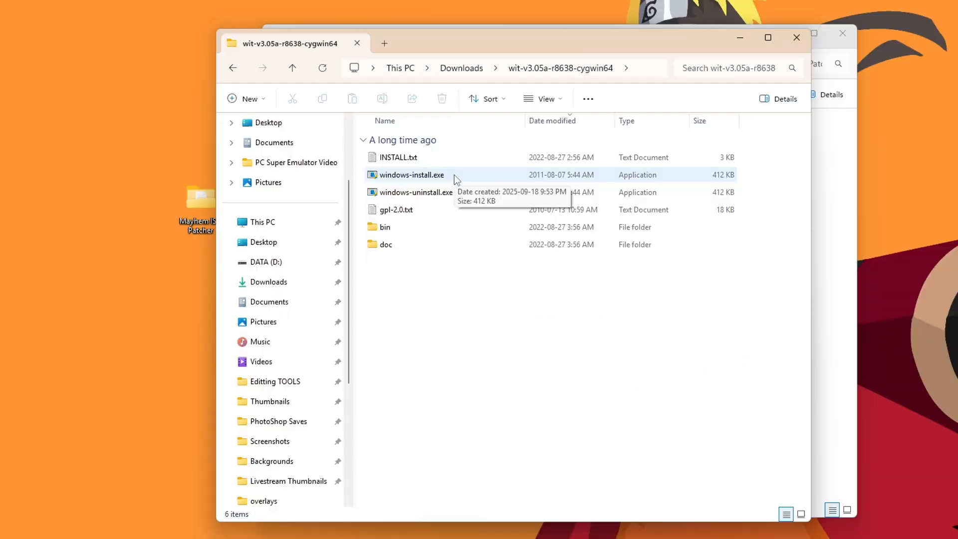
pyautogui.doubleClick(411, 174)
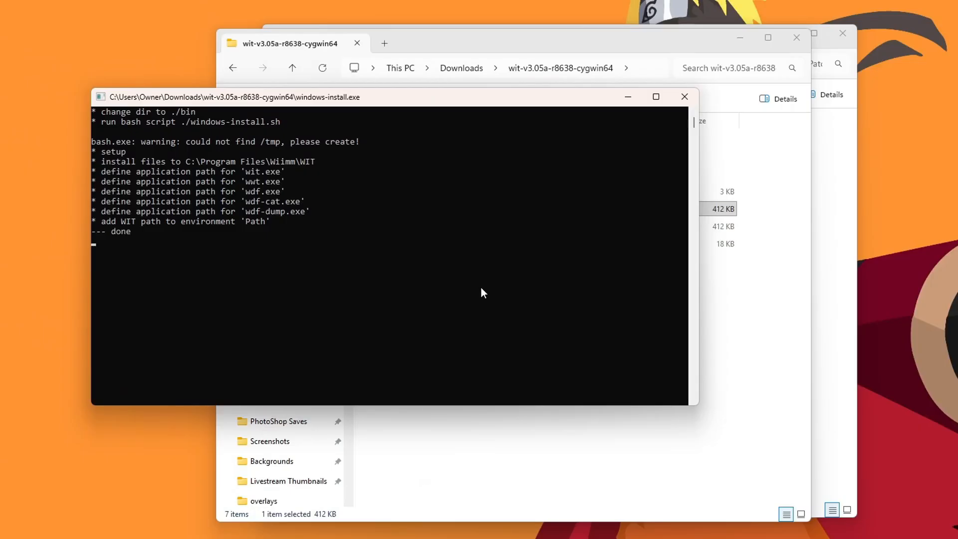
pyautogui.click(683, 97)
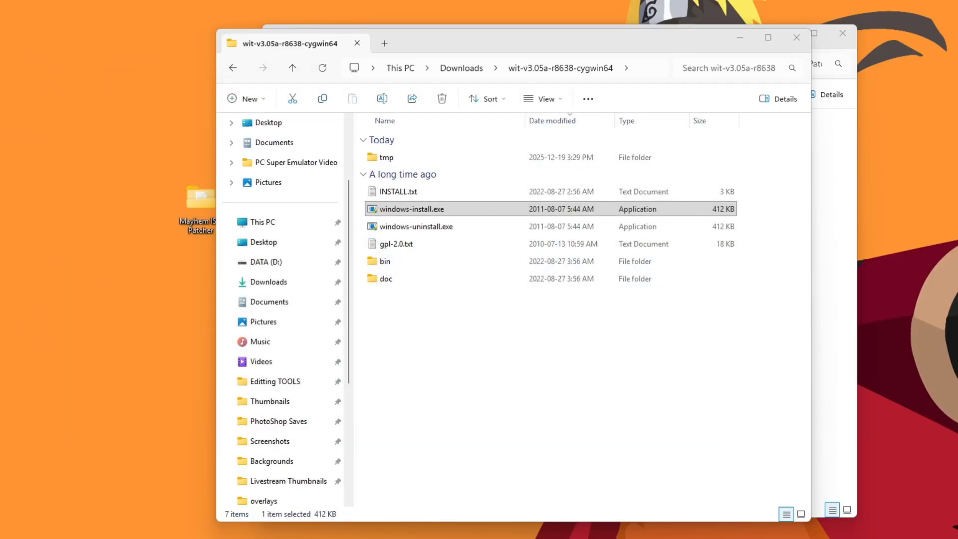
# Run windows-install.exe from the szs-v2.42a-r8989-cygwin64 folder
pyautogui.doubleClick(410, 209)
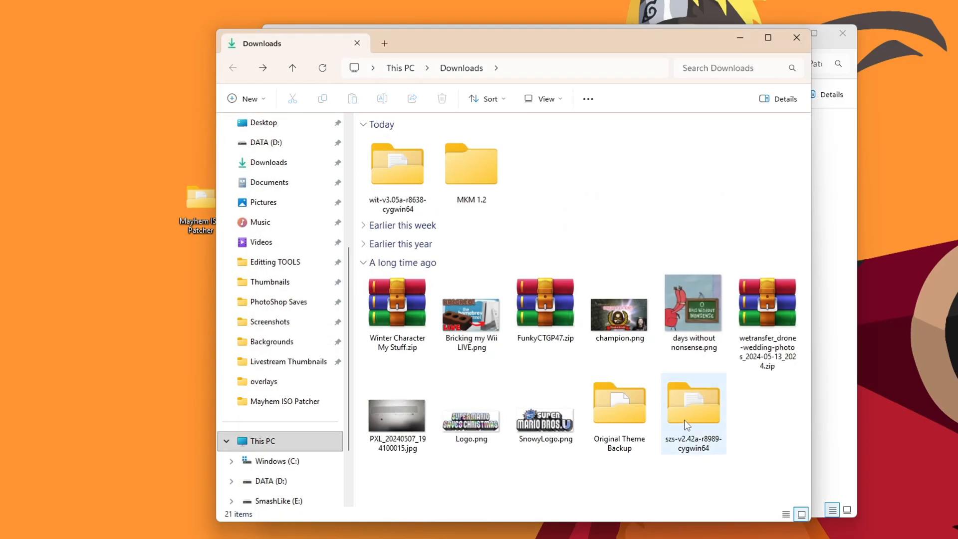
pyautogui.doubleClick(693, 403)
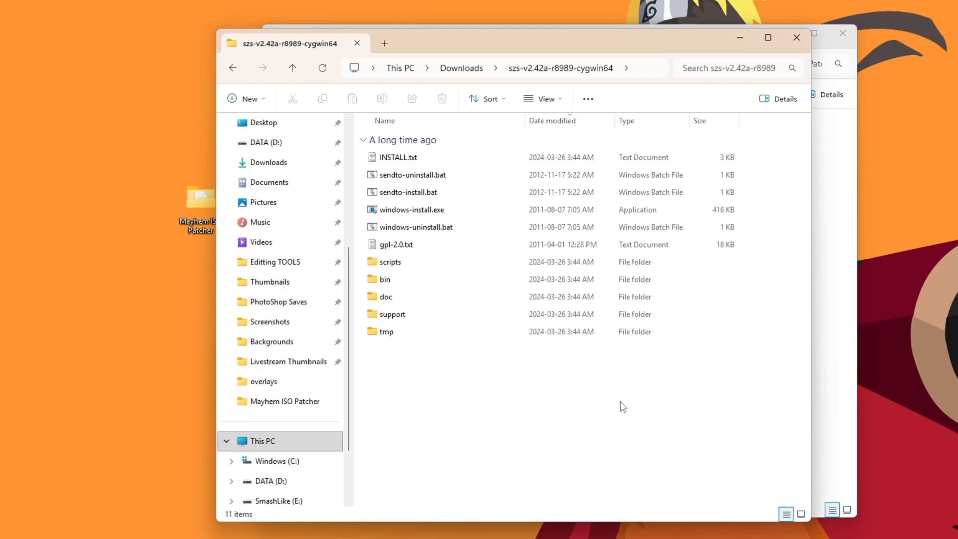
pyautogui.click(412, 209)
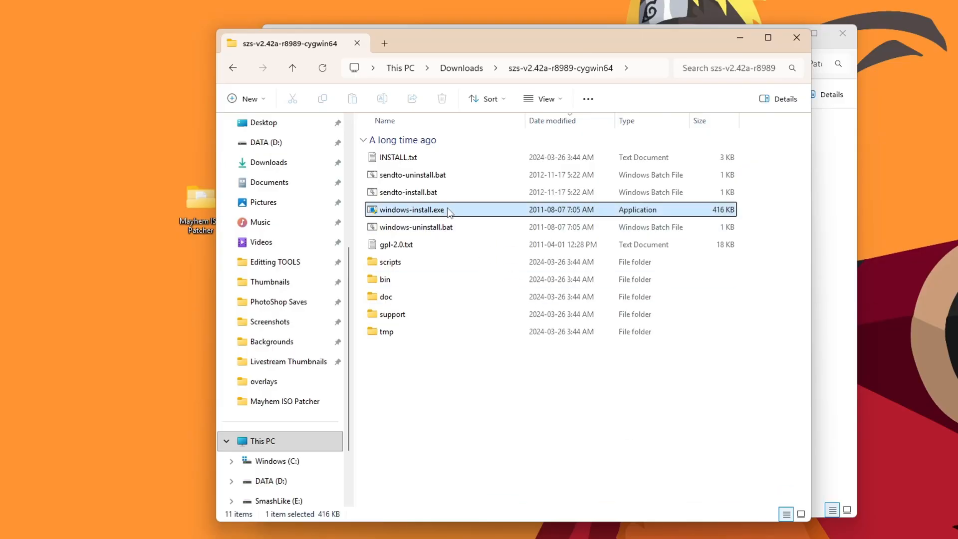
pyautogui.doubleClick(411, 209)
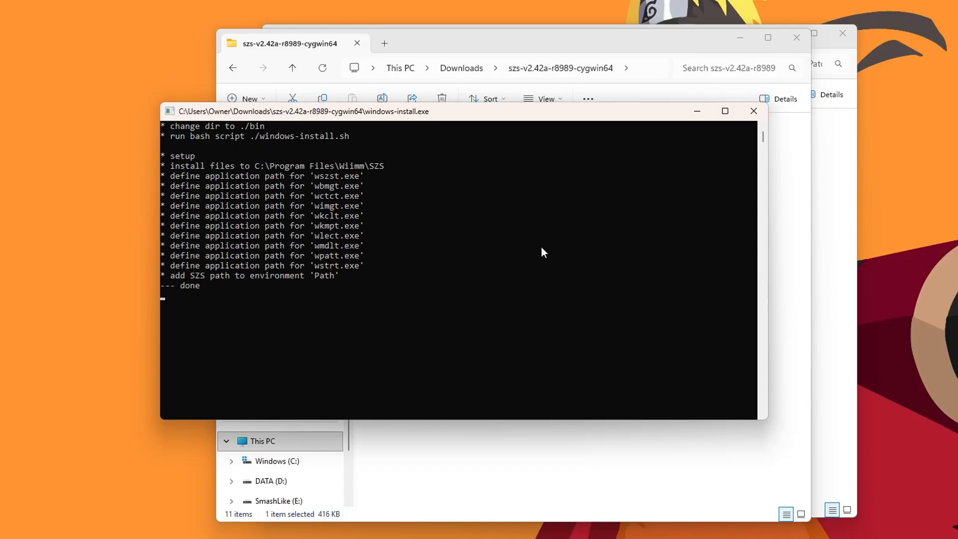
# Close the SZS installer console and confirm 'This program installed correctly'
pyautogui.click(752, 110)
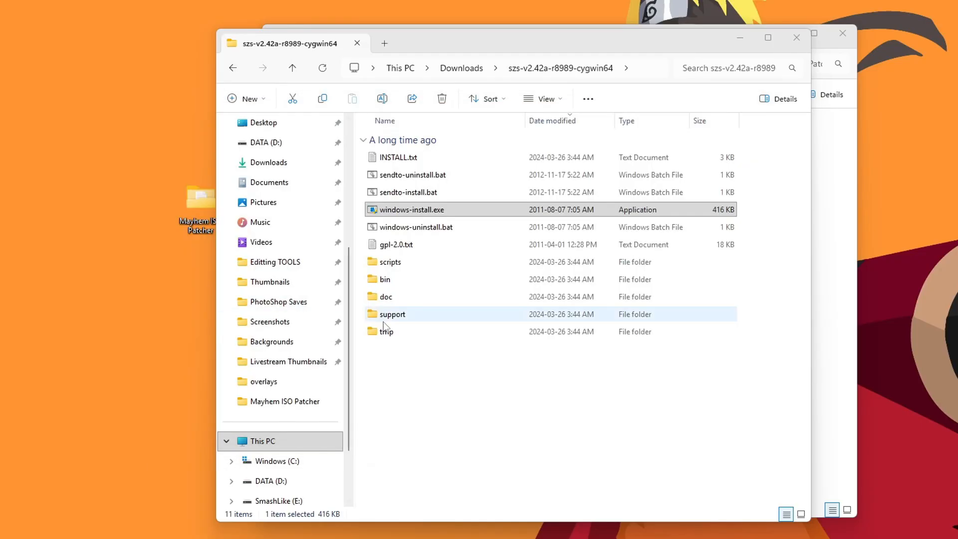
pyautogui.doubleClick(412, 209)
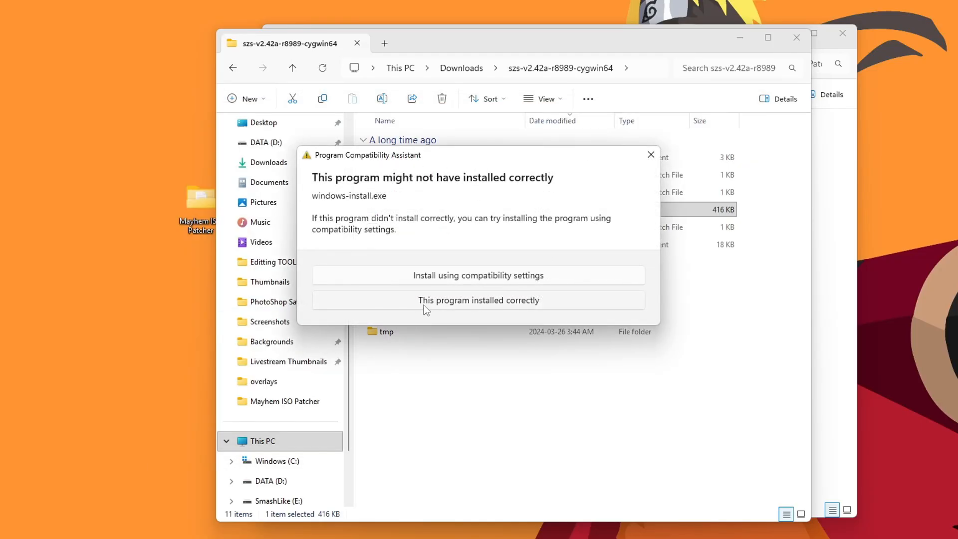
pyautogui.click(478, 300)
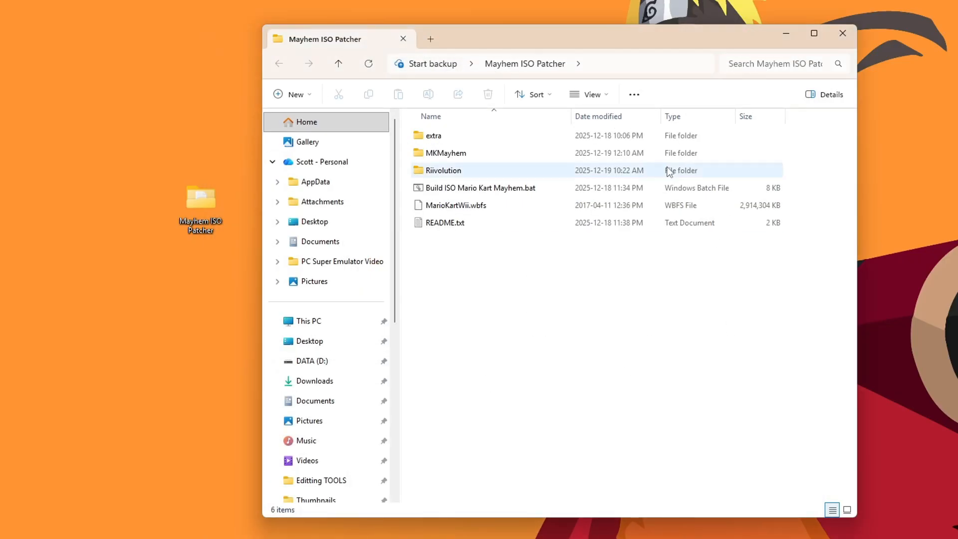
# View the Mayhem ISO Patcher's README.txt patching instructions in Notepad
pyautogui.click(638, 352)
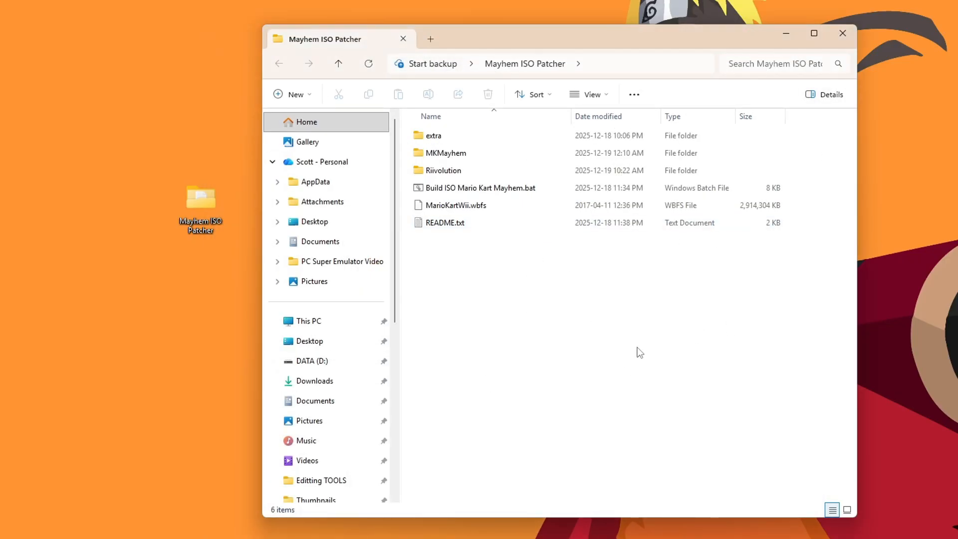
pyautogui.moveTo(618, 365)
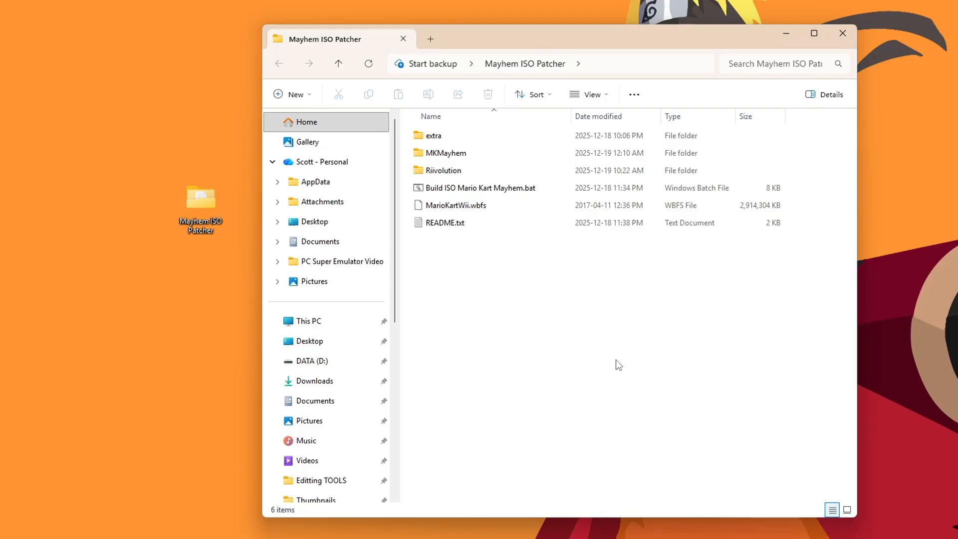
pyautogui.moveTo(575, 331)
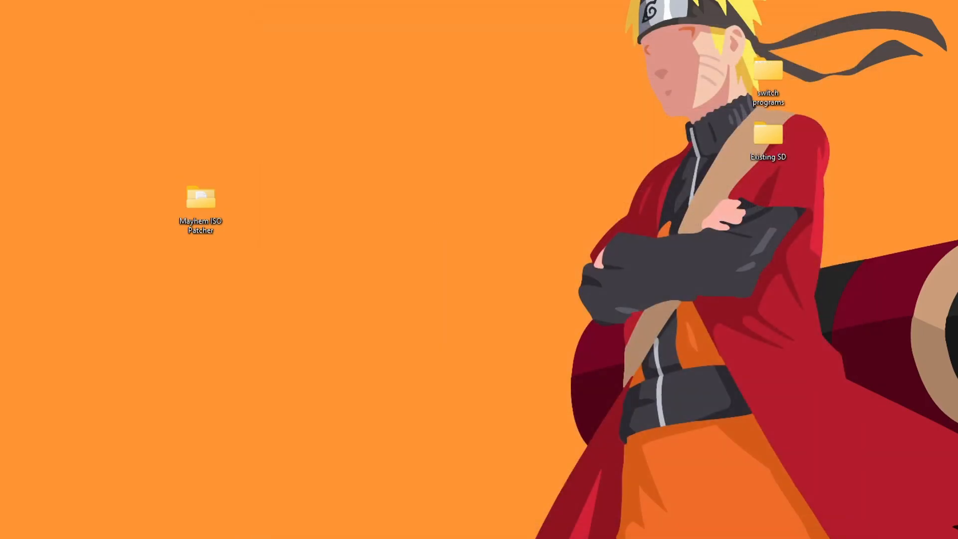
pyautogui.doubleClick(199, 201)
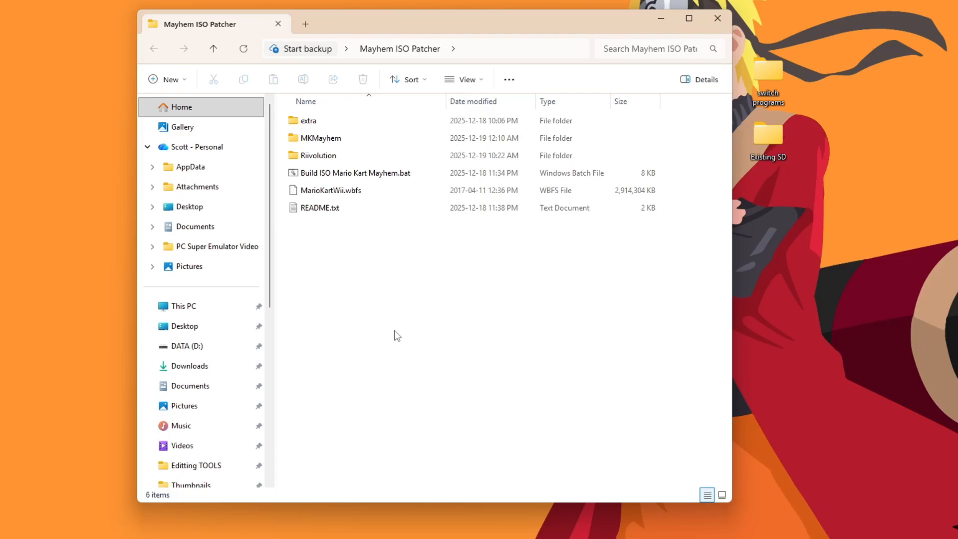
pyautogui.click(319, 208)
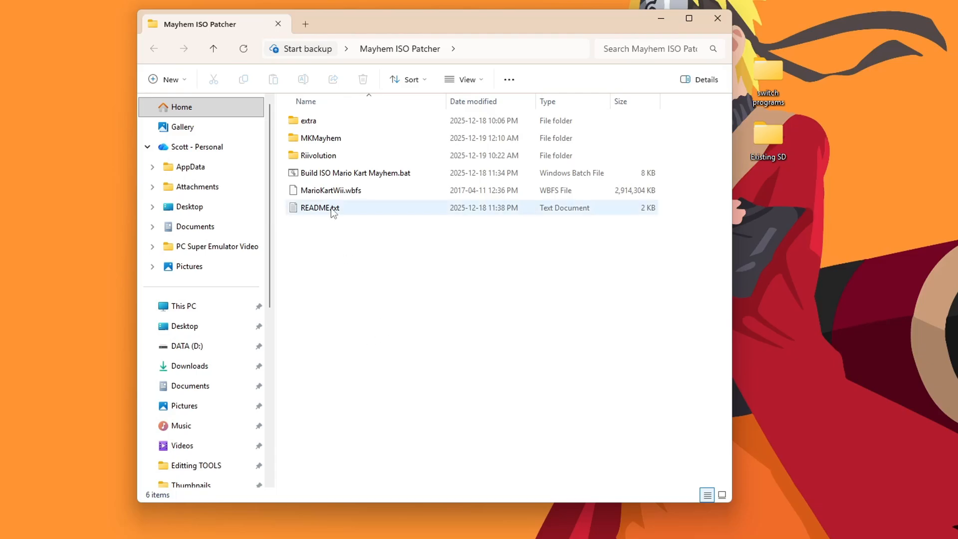
pyautogui.doubleClick(319, 207)
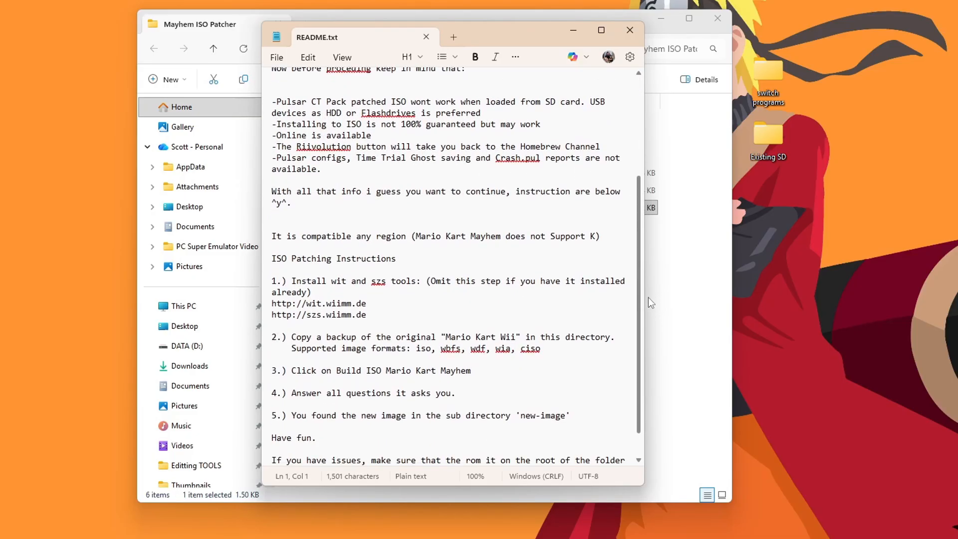
pyautogui.moveTo(560, 104)
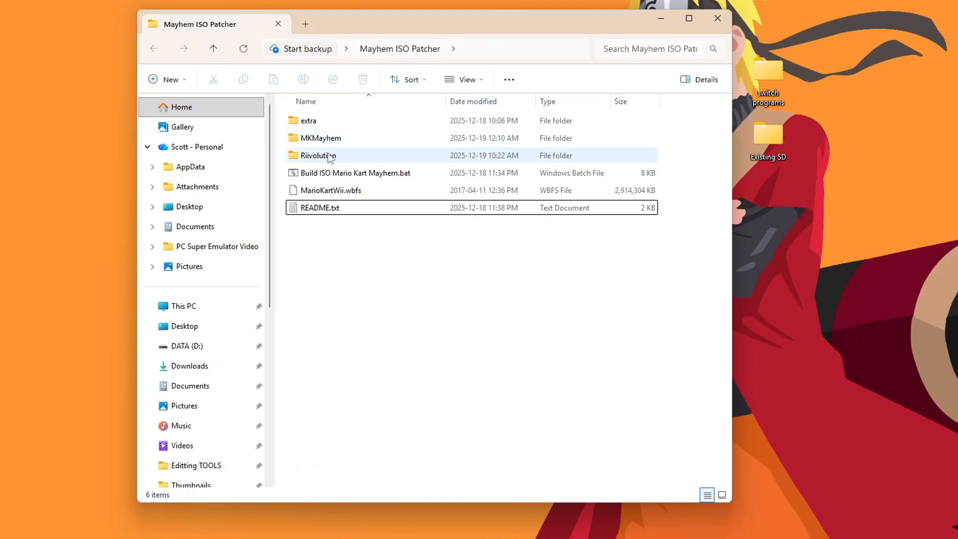
# Run Build ISO Mario Kart Mayhem.bat and choose 1 for the USA base image
pyautogui.click(356, 172)
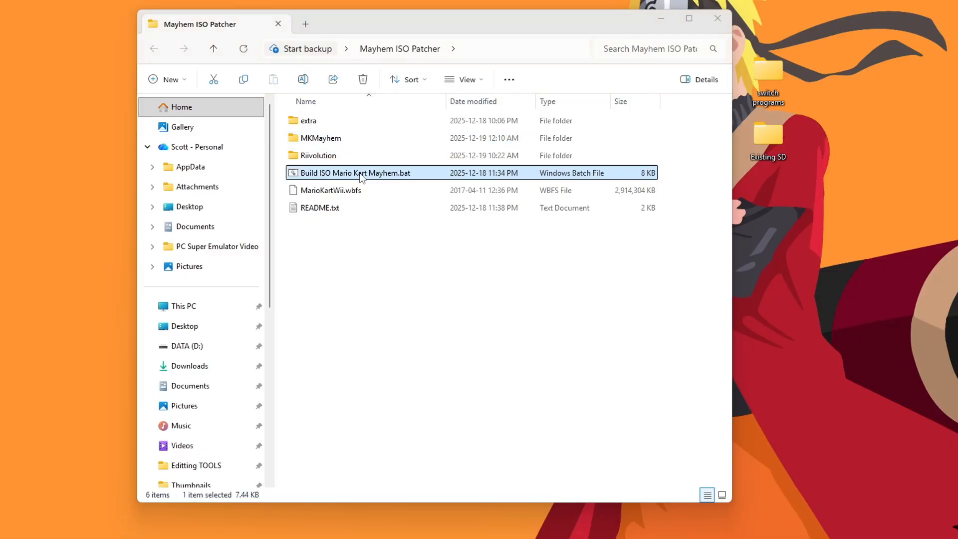
pyautogui.doubleClick(356, 173)
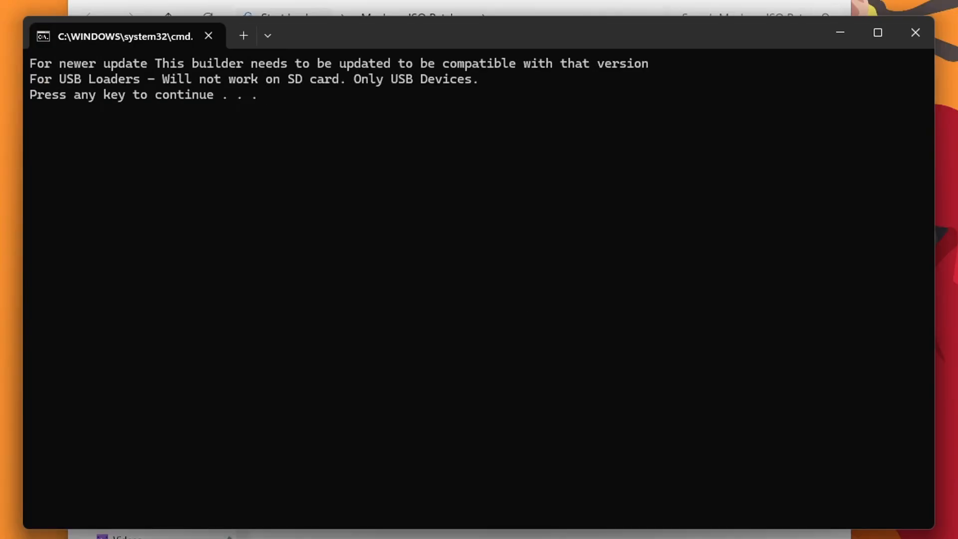
pyautogui.press('enter')
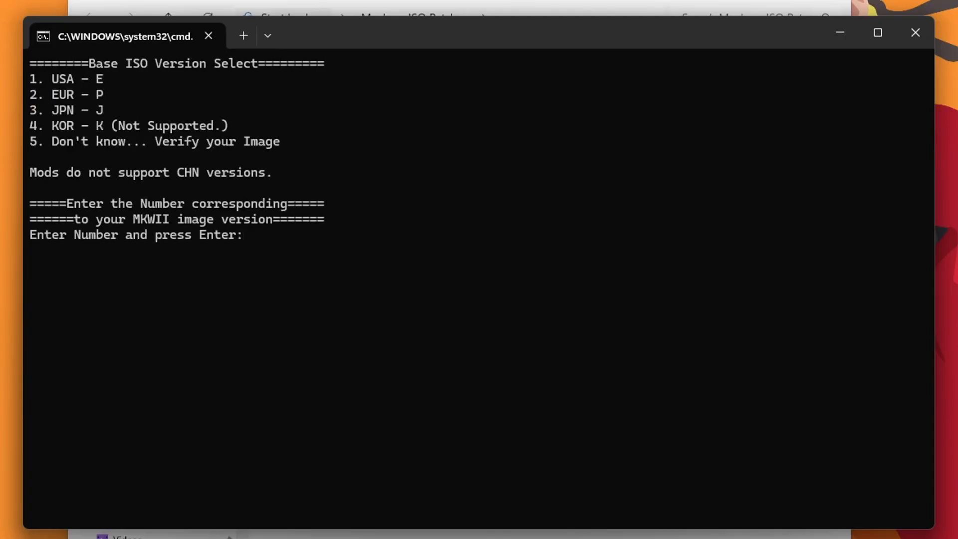
pyautogui.write('1')
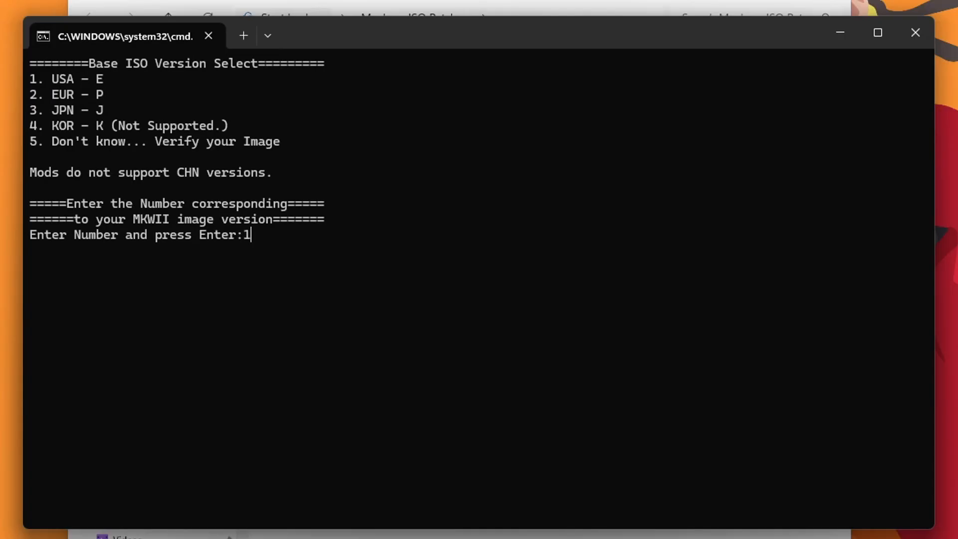
pyautogui.press('enter')
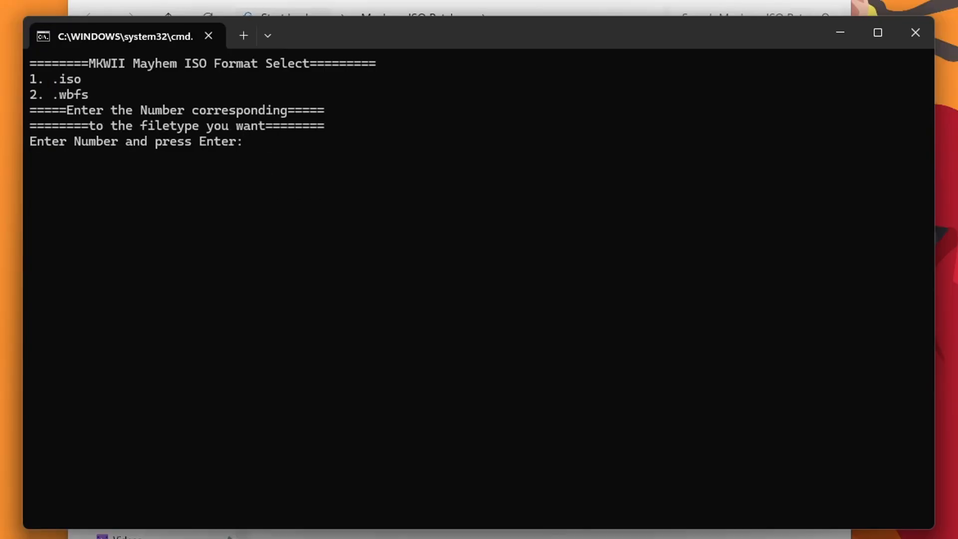
# Choose wbfs output, banner replacement, skip THP videos, and confirm with 1 to build
pyautogui.write('2')
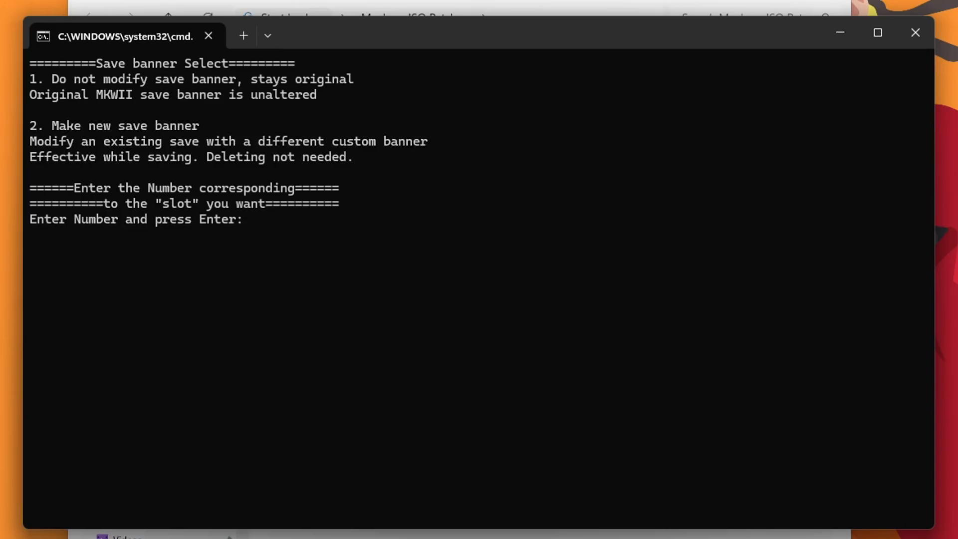
pyautogui.write('2')
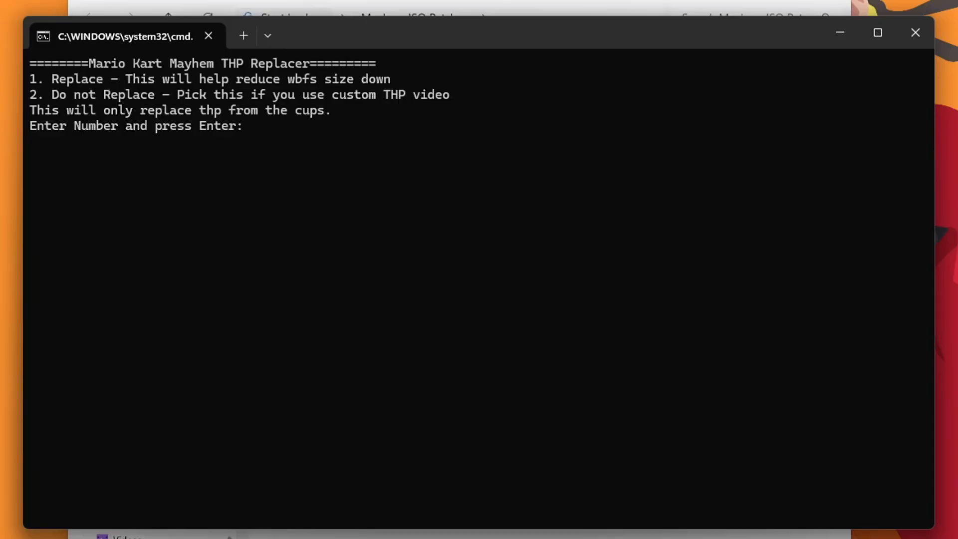
pyautogui.write('2')
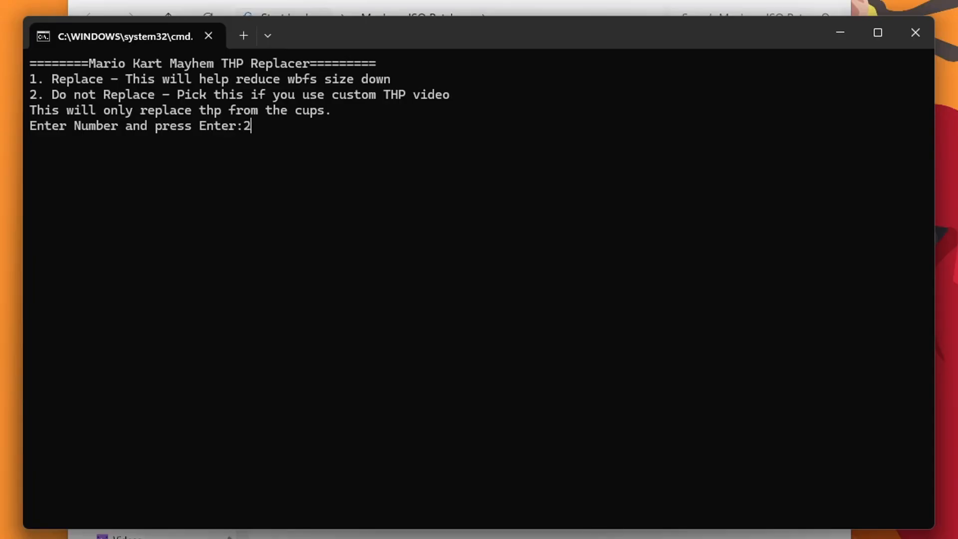
pyautogui.press('enter')
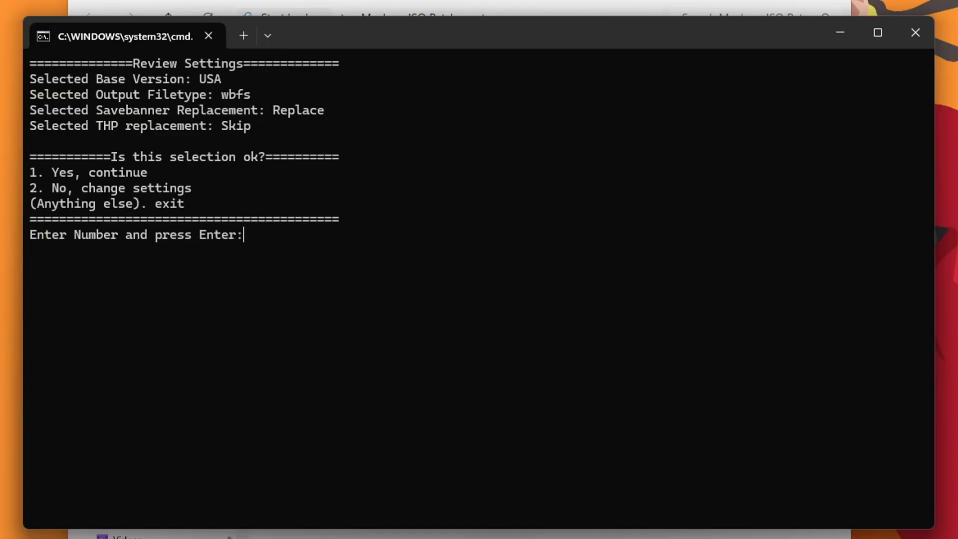
pyautogui.write('1')
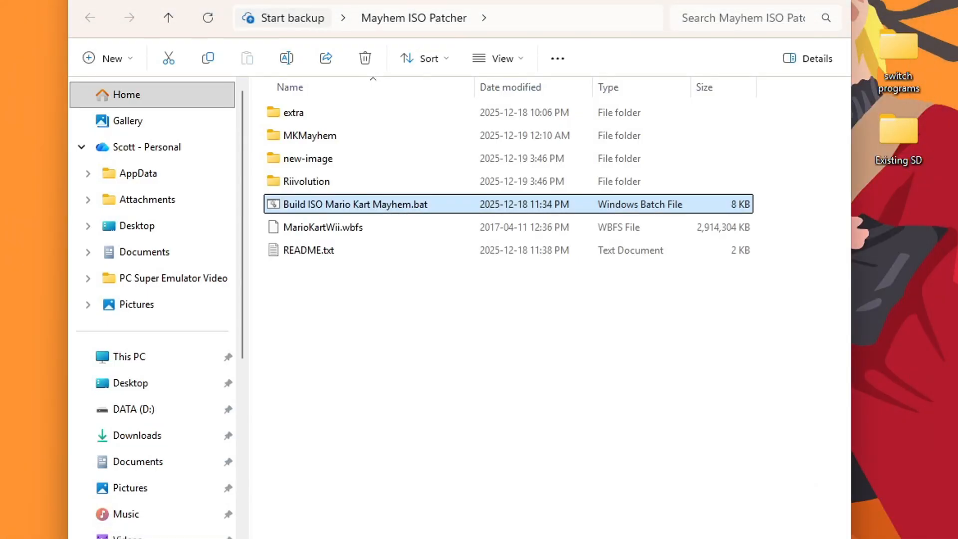
# Rename RMCEMH.wbfs in the new-image folder to start with 'M'
pyautogui.doubleClick(308, 158)
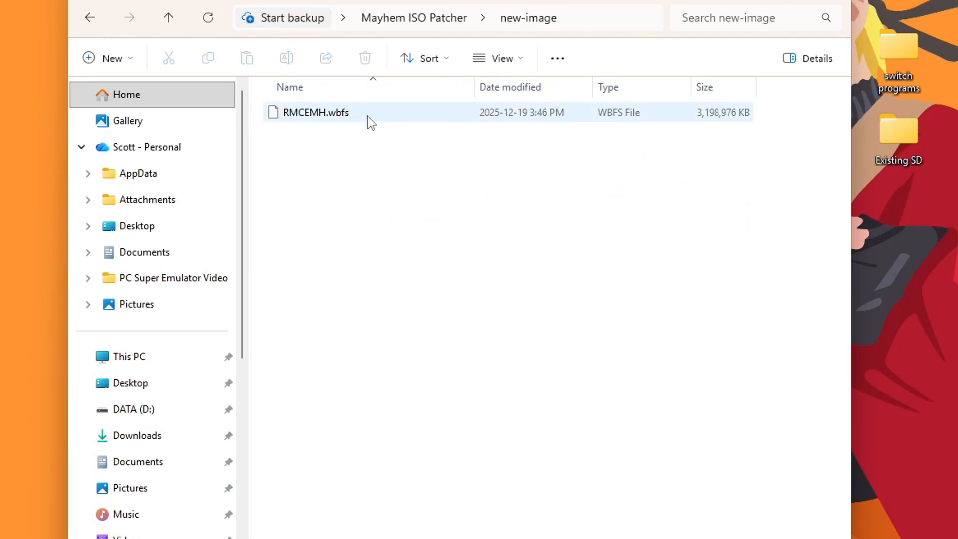
pyautogui.click(315, 113)
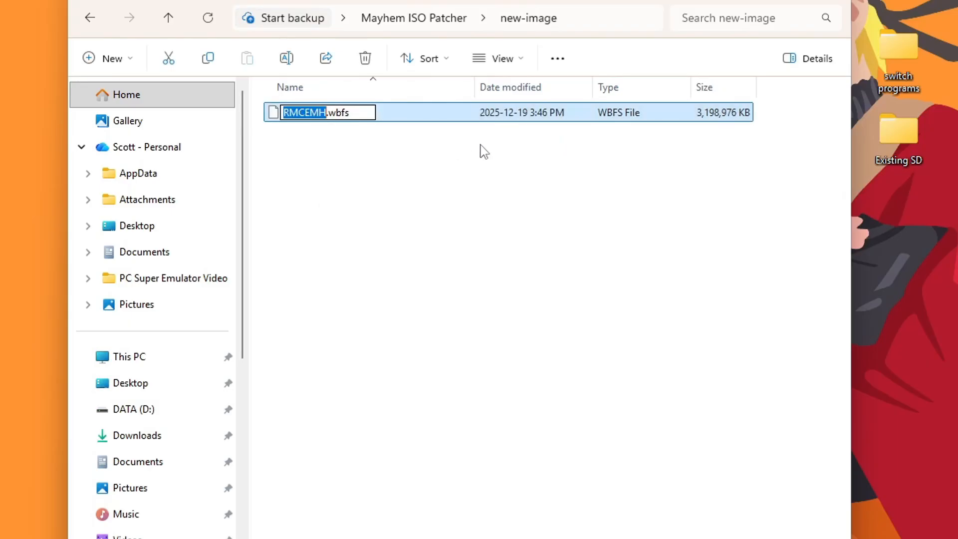
pyautogui.write('M')
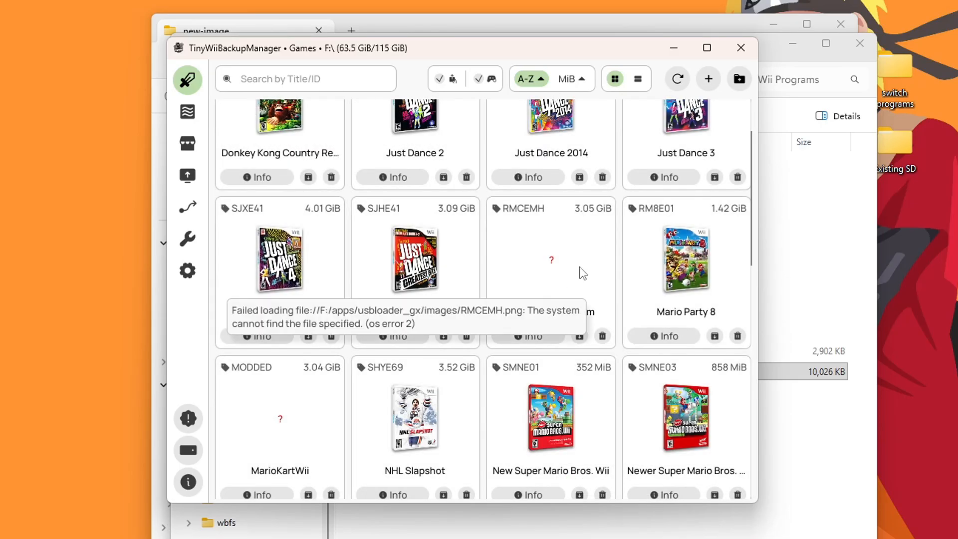
pyautogui.moveTo(740, 48)
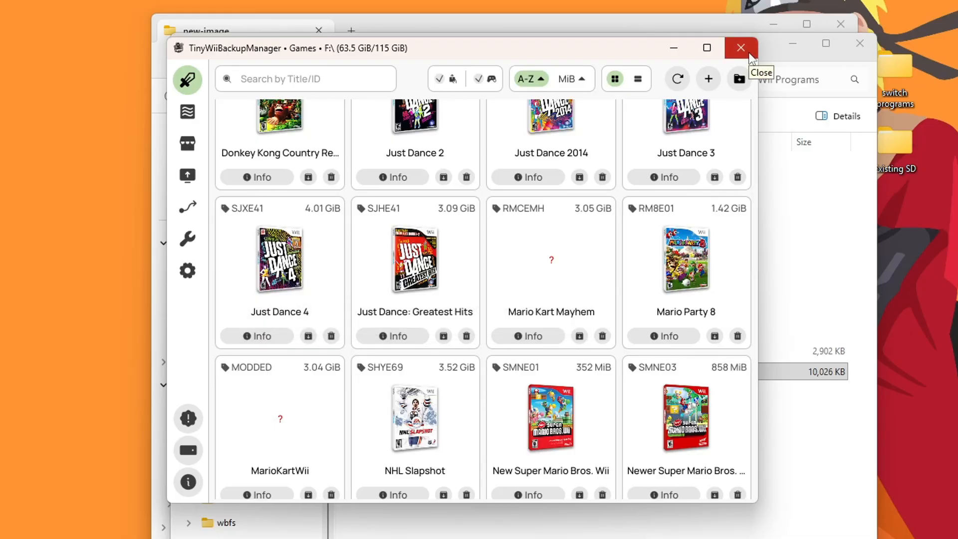
# Close TinyWiiBackupManager with Mario Kart Mayhem listed on the USB drive
pyautogui.click(740, 48)
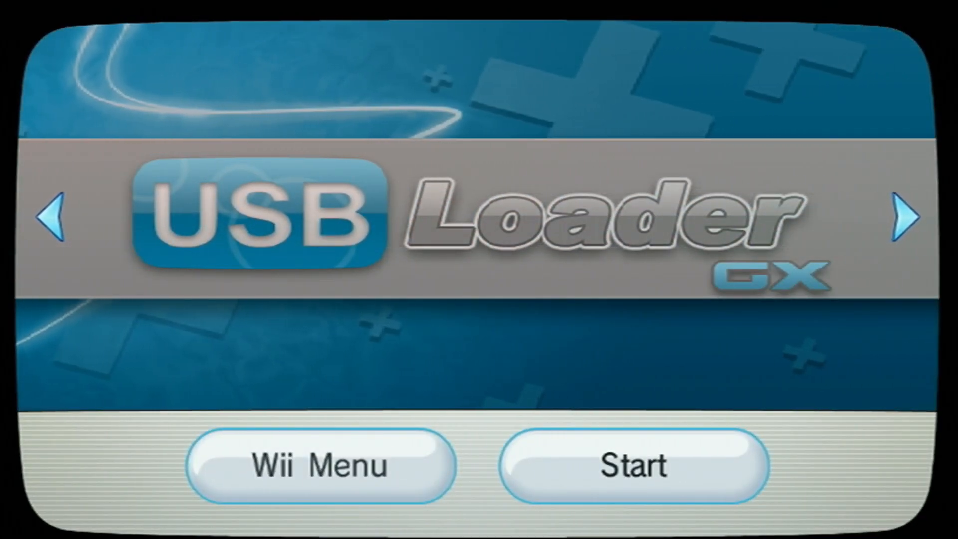
# Enter the USB game library and start Mario Kart Mayhem from its tile
pyautogui.click(635, 465)
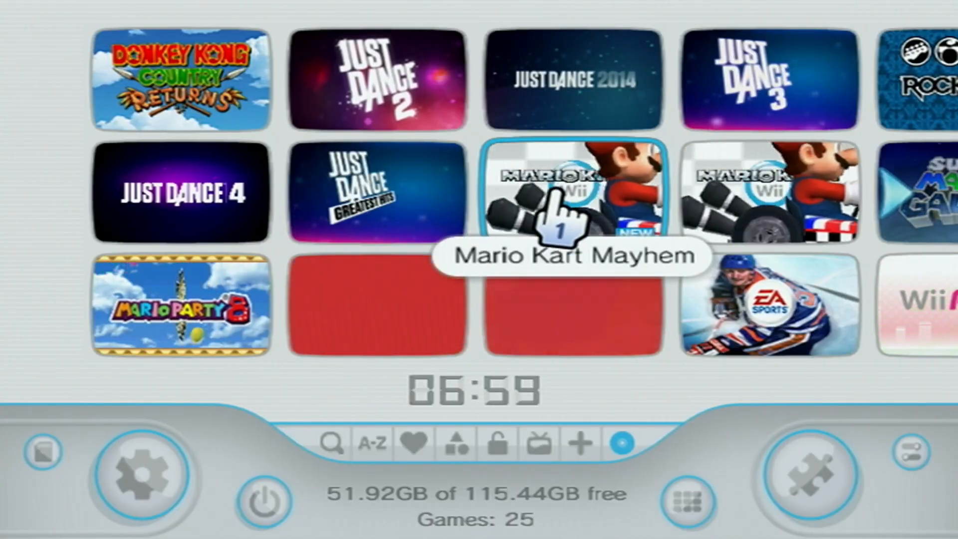
pyautogui.click(573, 192)
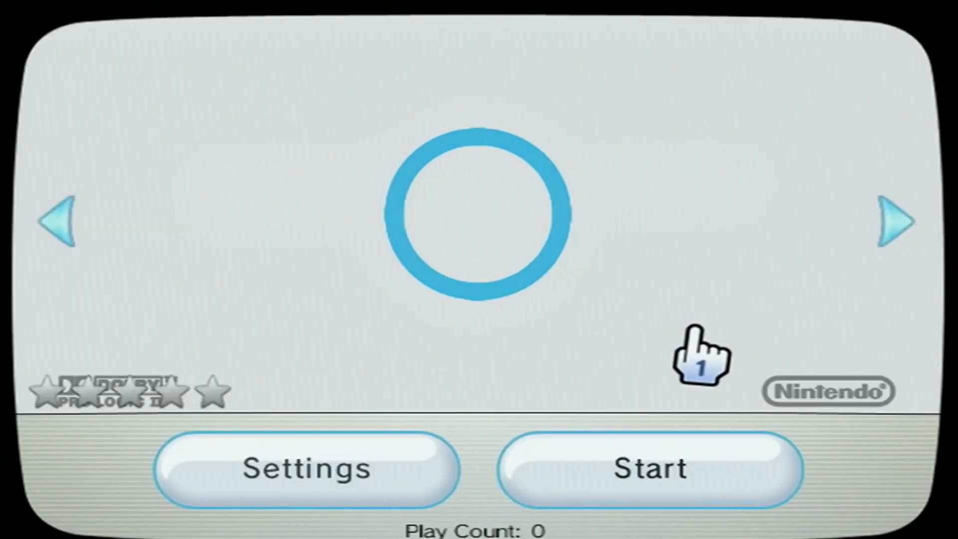
pyautogui.click(649, 469)
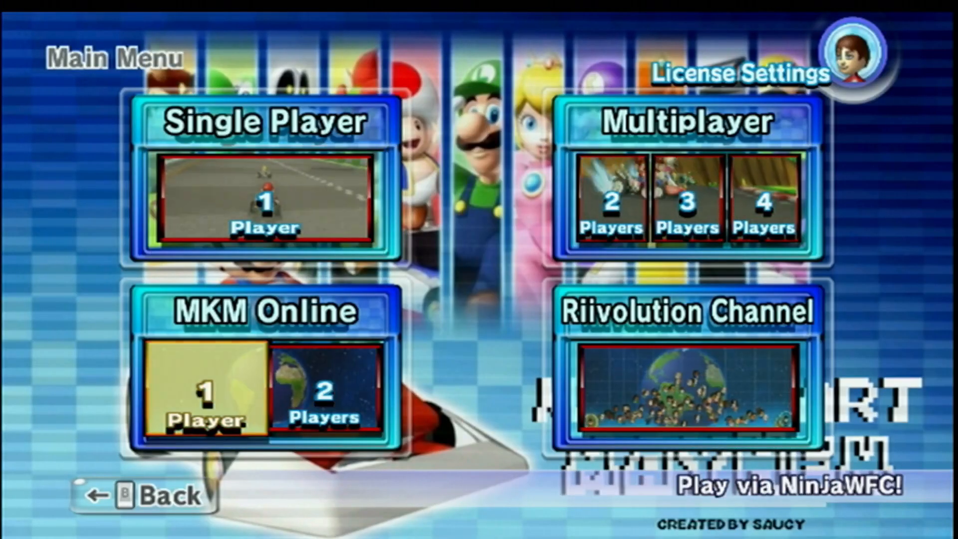
# Choose MKM Online 1 Player on the main menu and enter the Friends screen
pyautogui.click(212, 385)
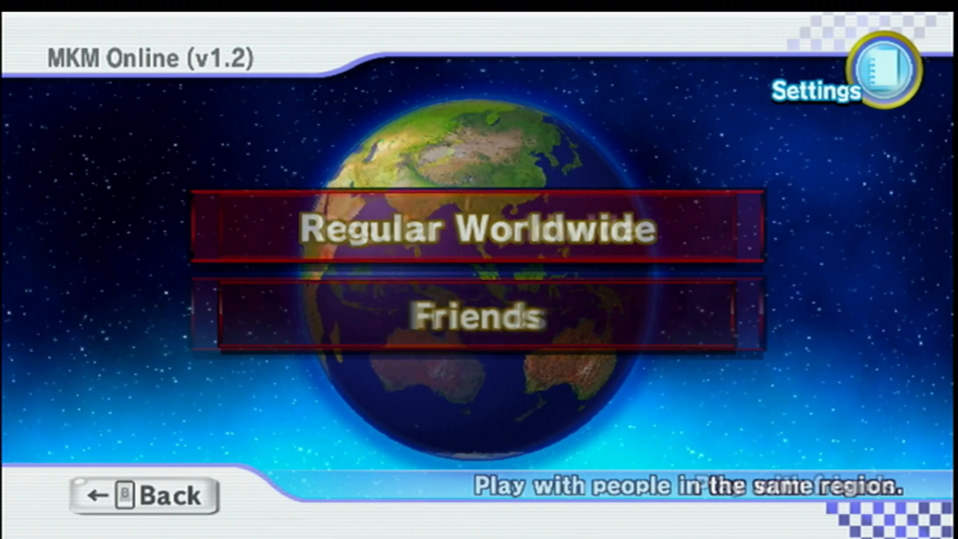
pyautogui.click(479, 317)
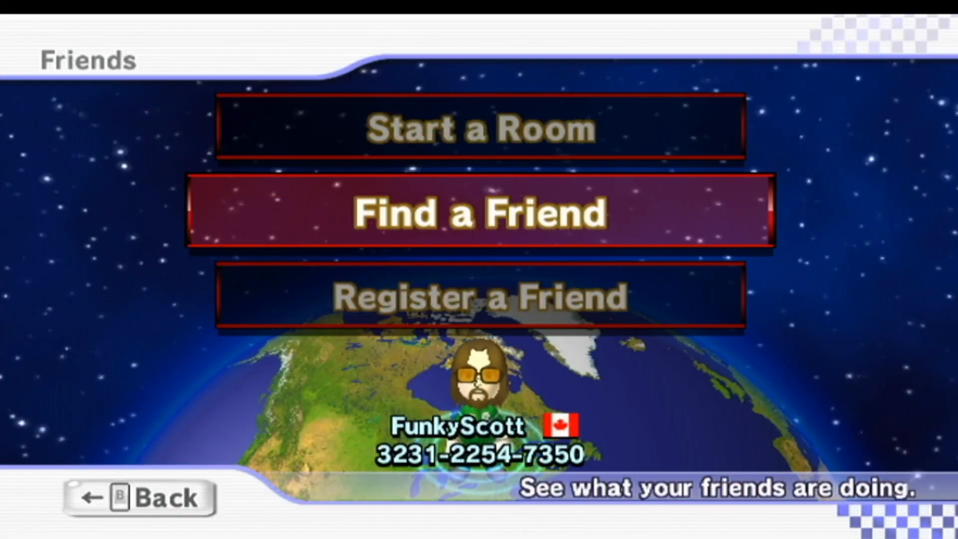